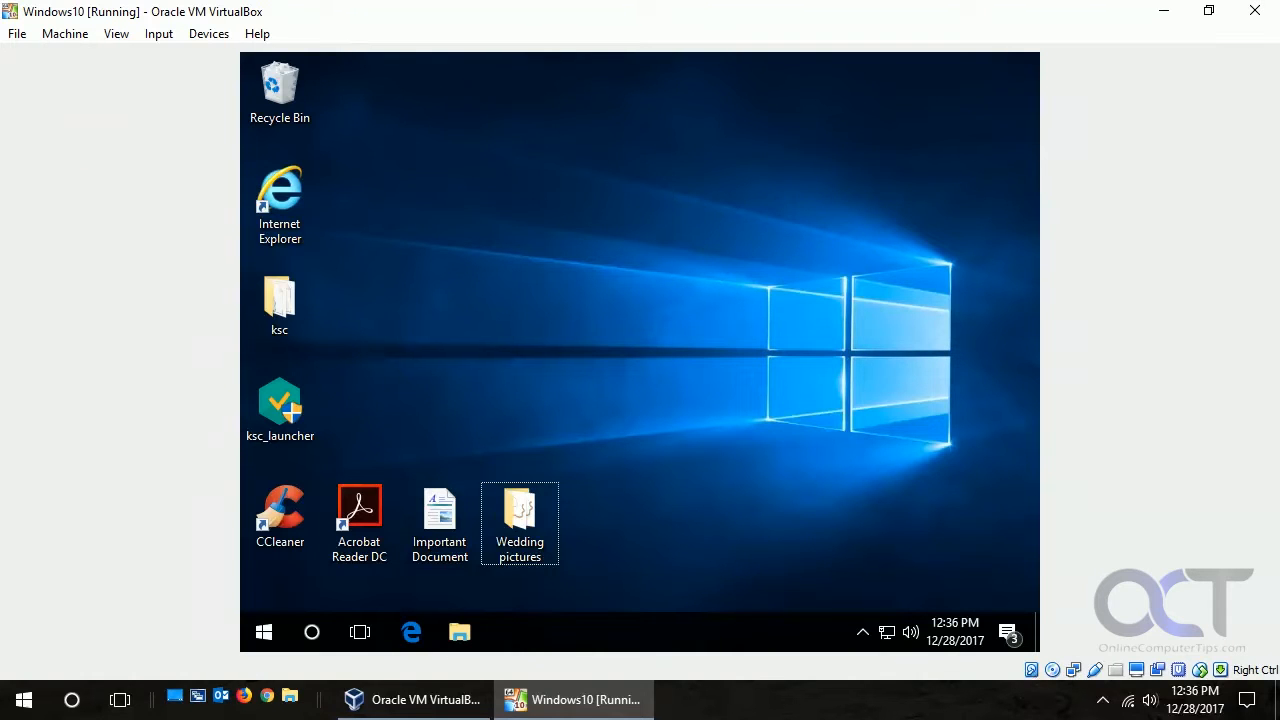
mouse_move(1148, 414)
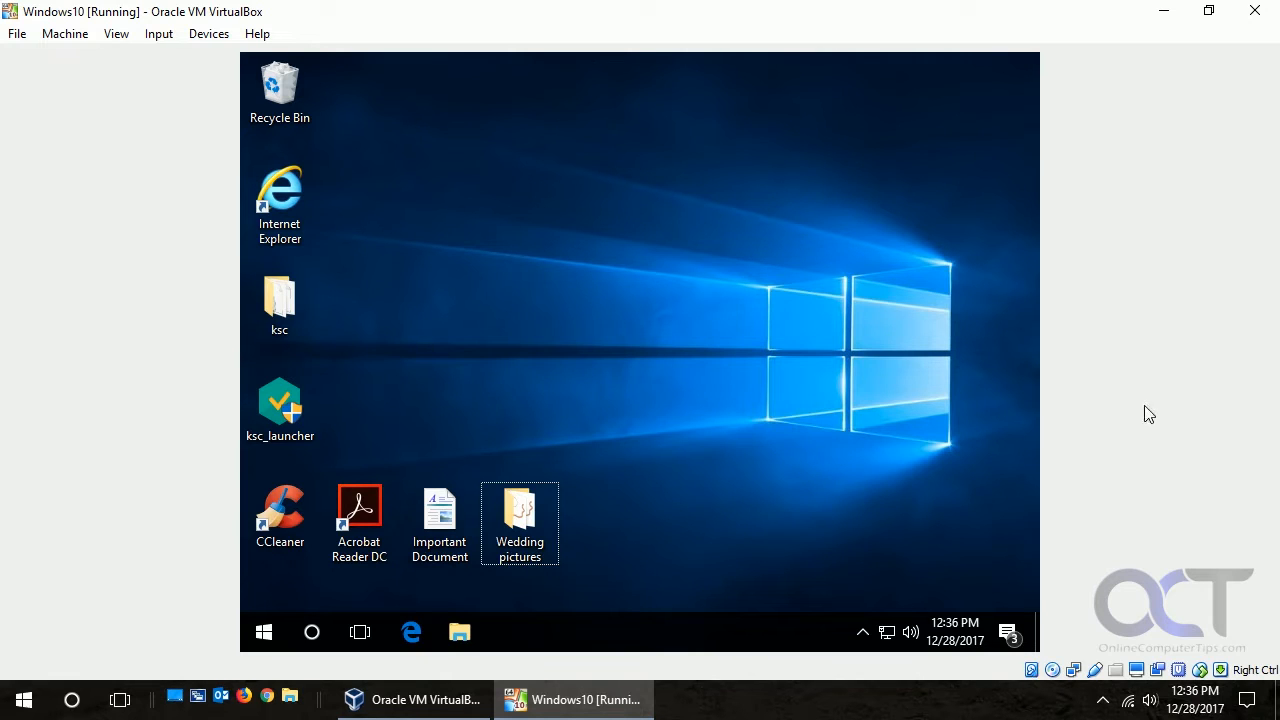
mouse_move(827, 149)
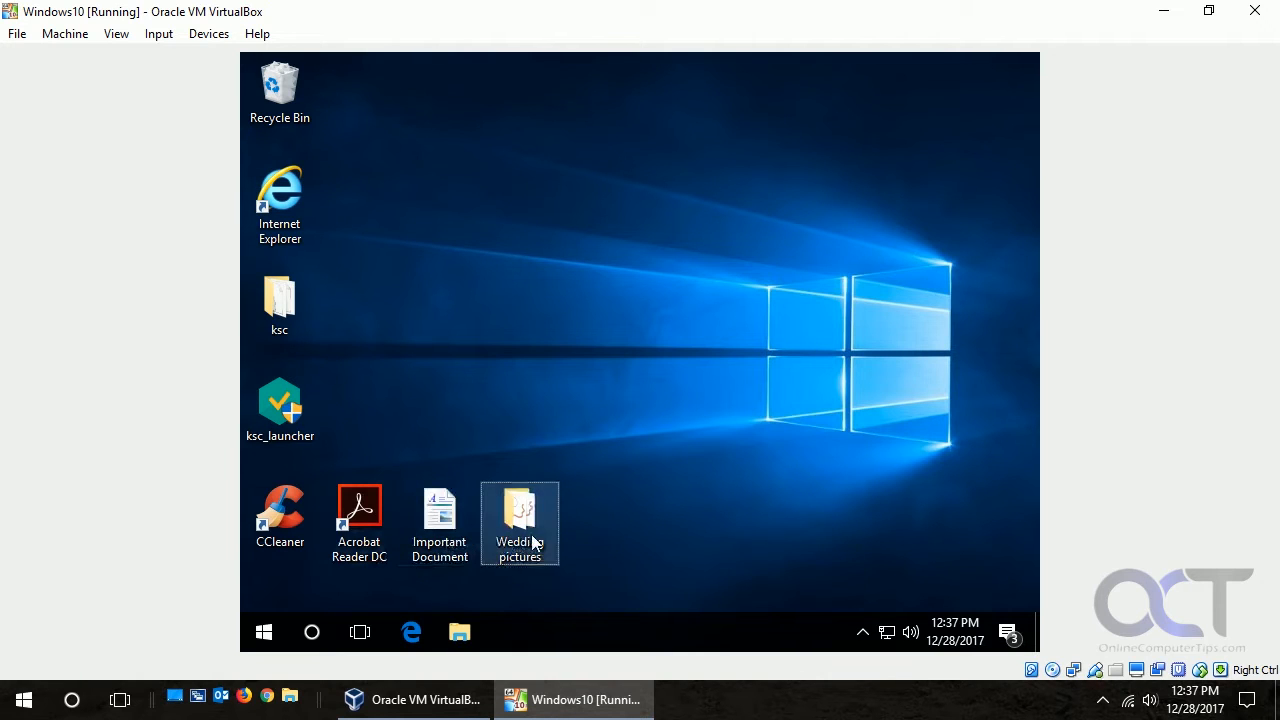
Search Start for 'windows de' and launch Windows Defender Security Center from the results
click(280, 408)
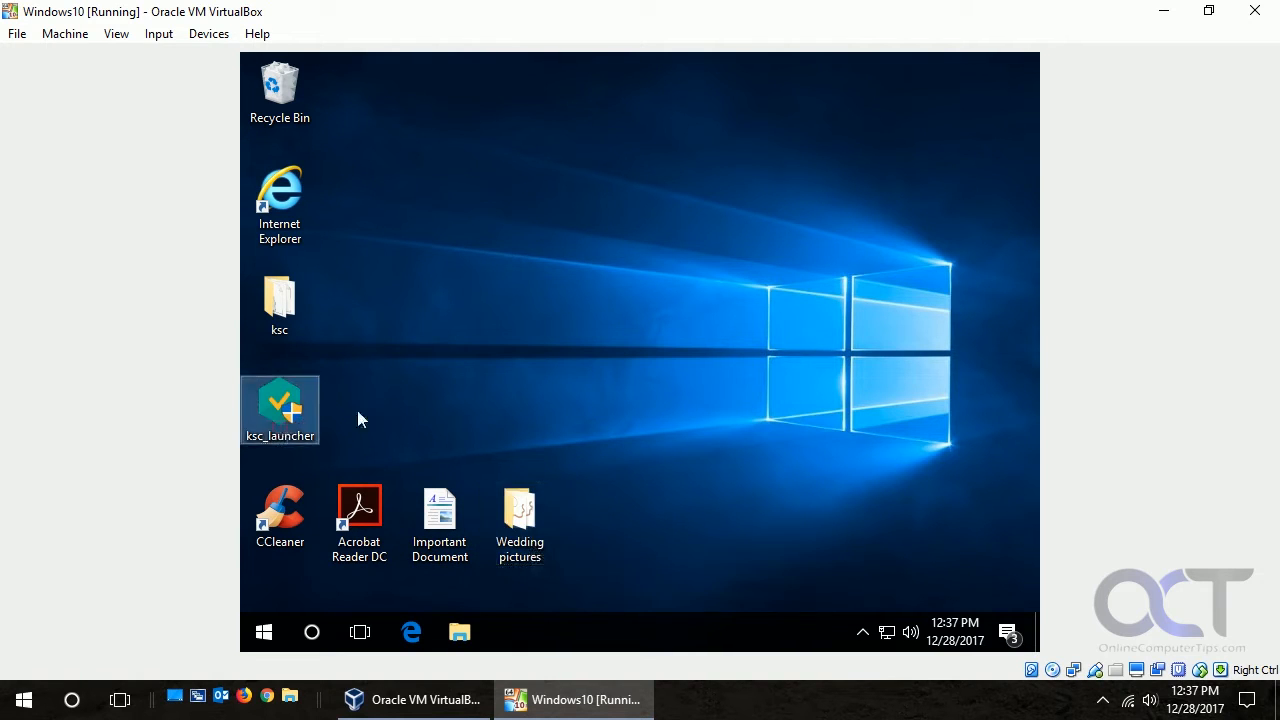
mouse_move(785, 430)
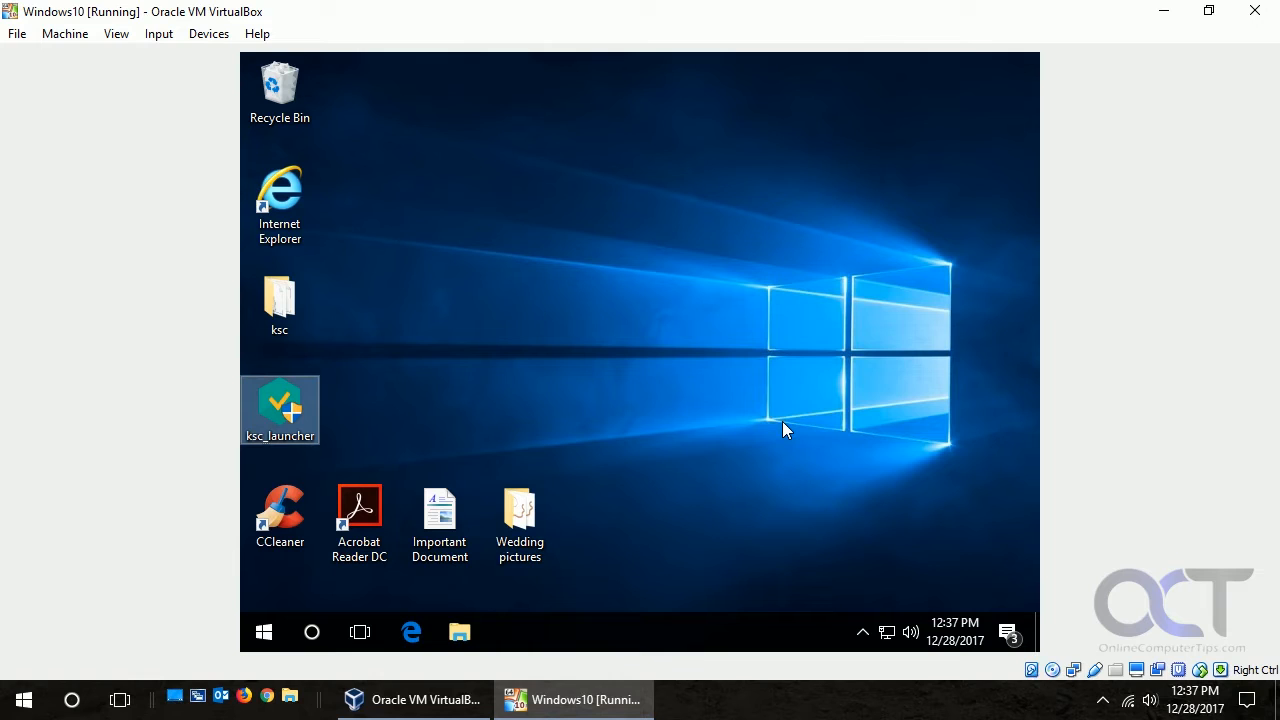
mouse_move(565, 605)
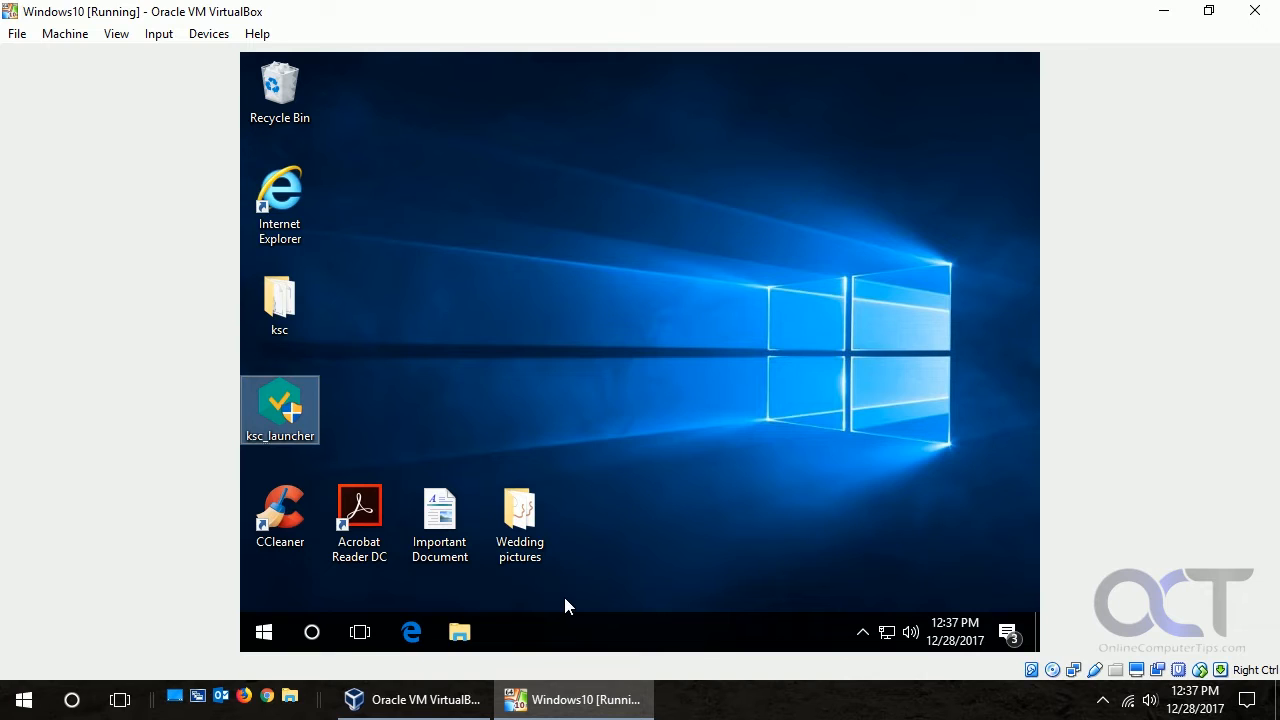
mouse_move(693, 503)
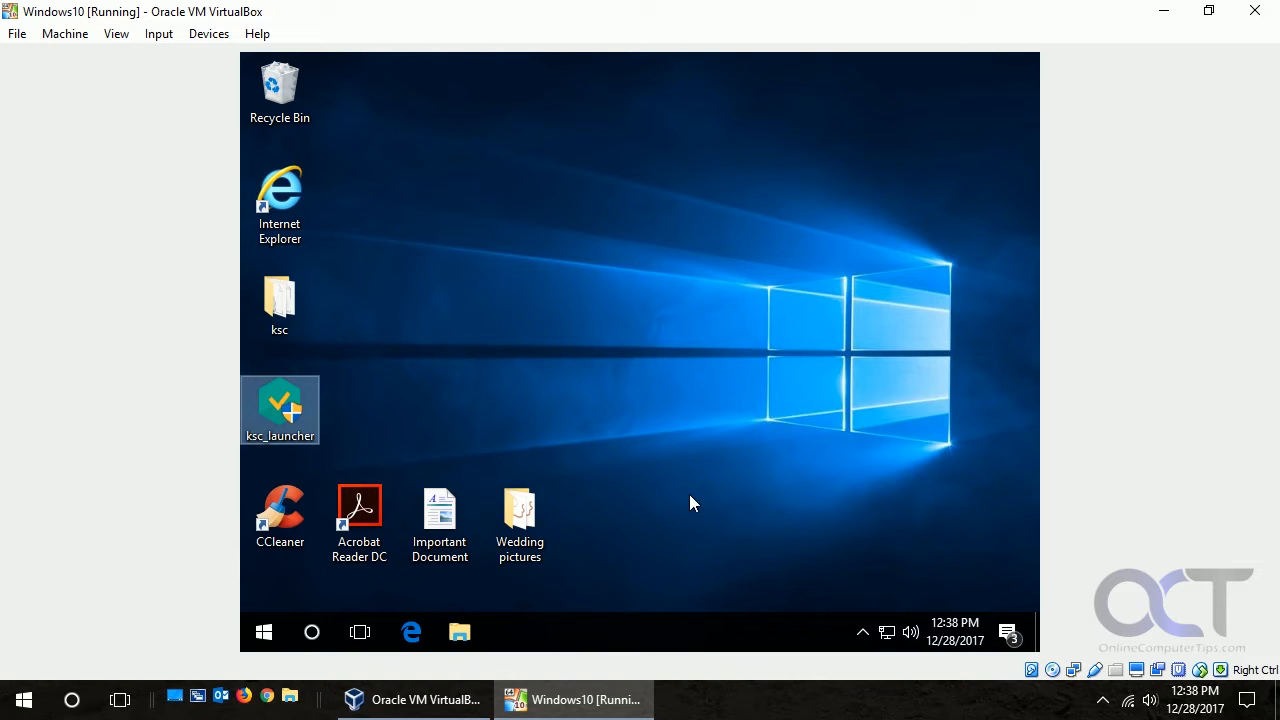
click(264, 631)
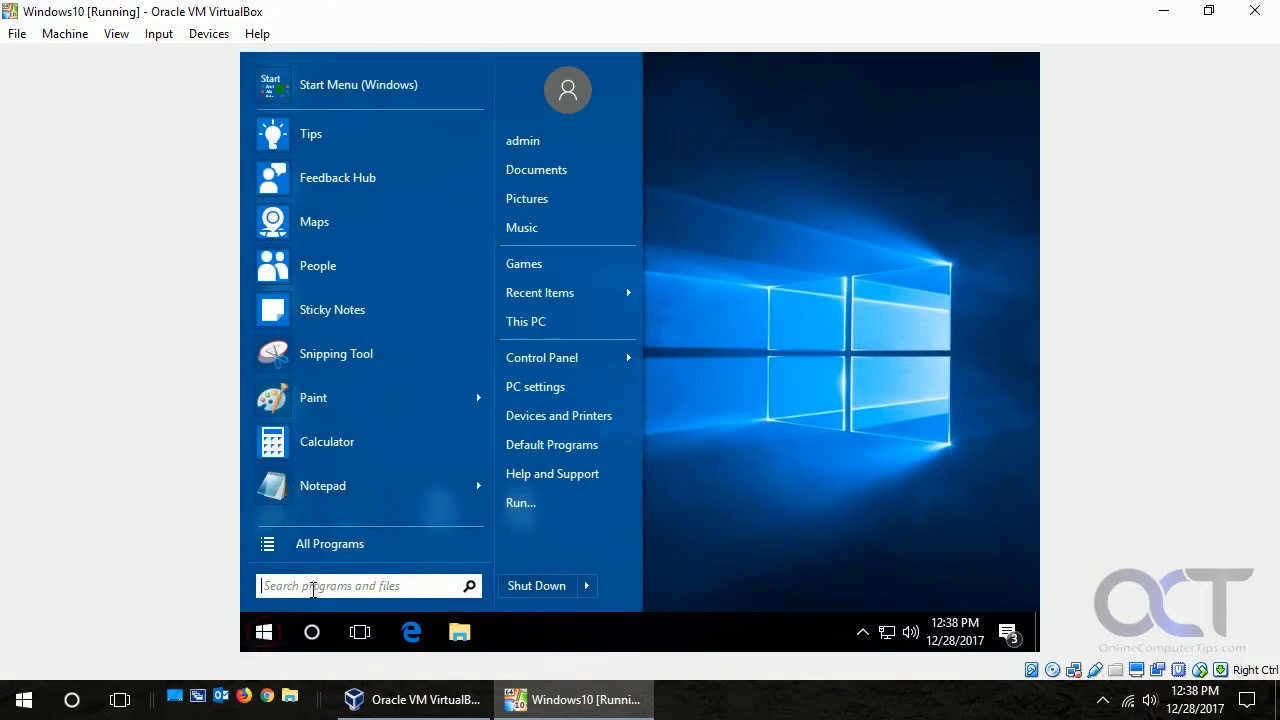
text(windows defender)
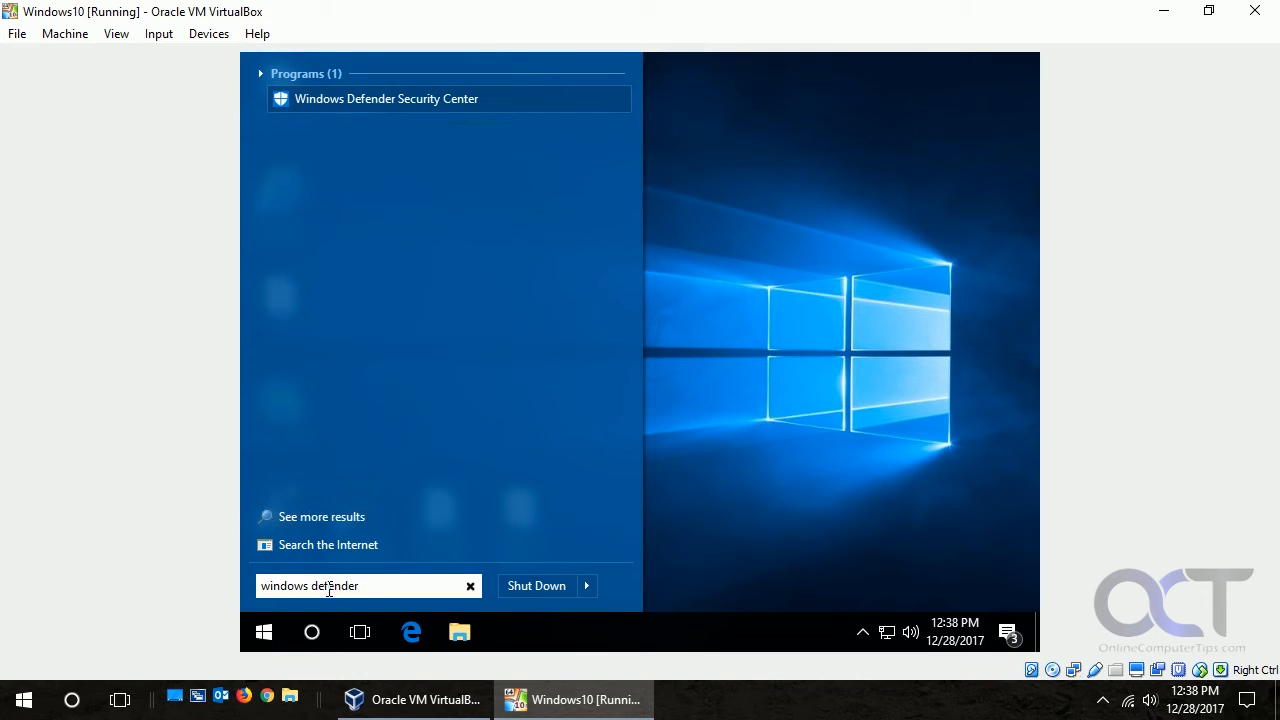
click(386, 98)
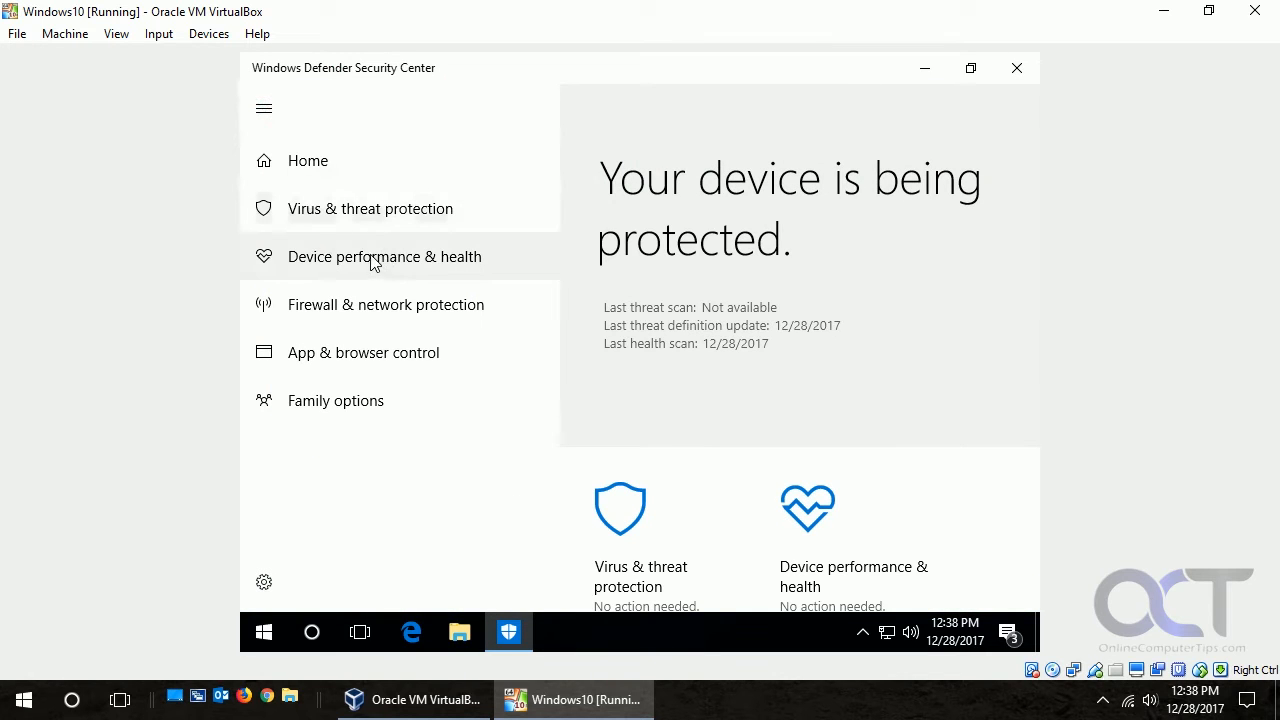
Show the Device performance & health page and scroll down to the Fresh start section
click(384, 256)
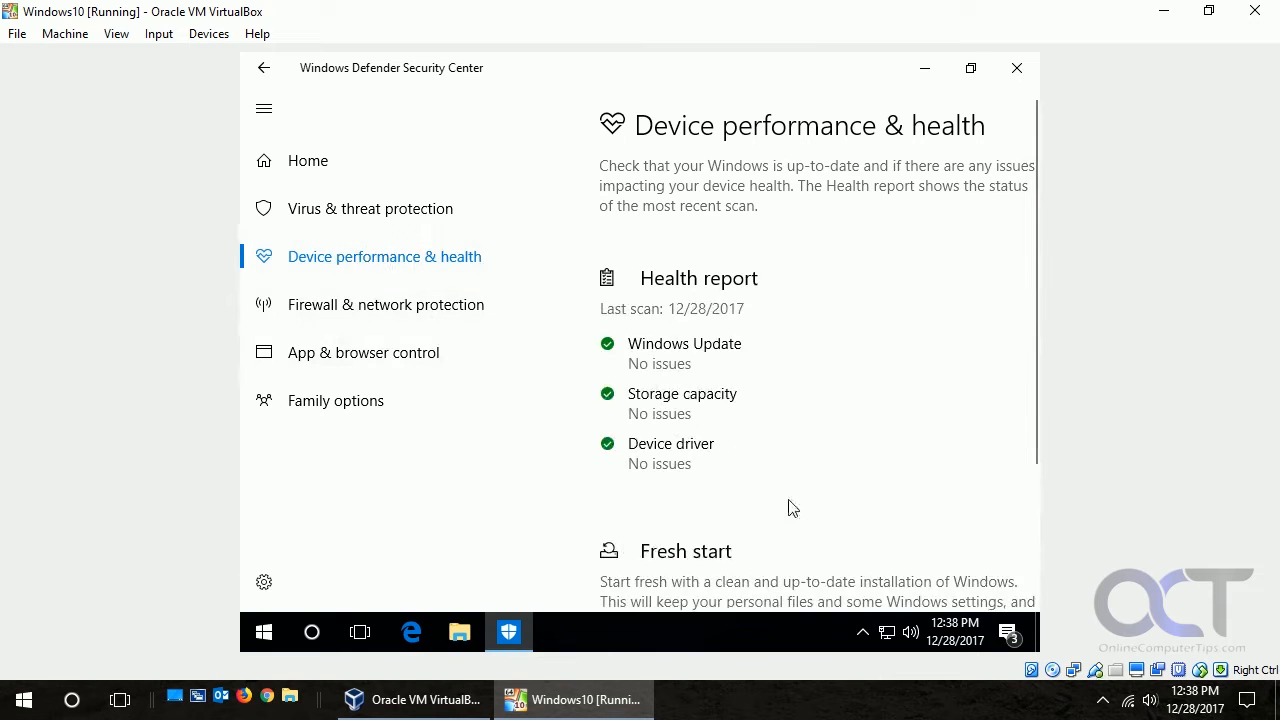
scroll(down, 3)
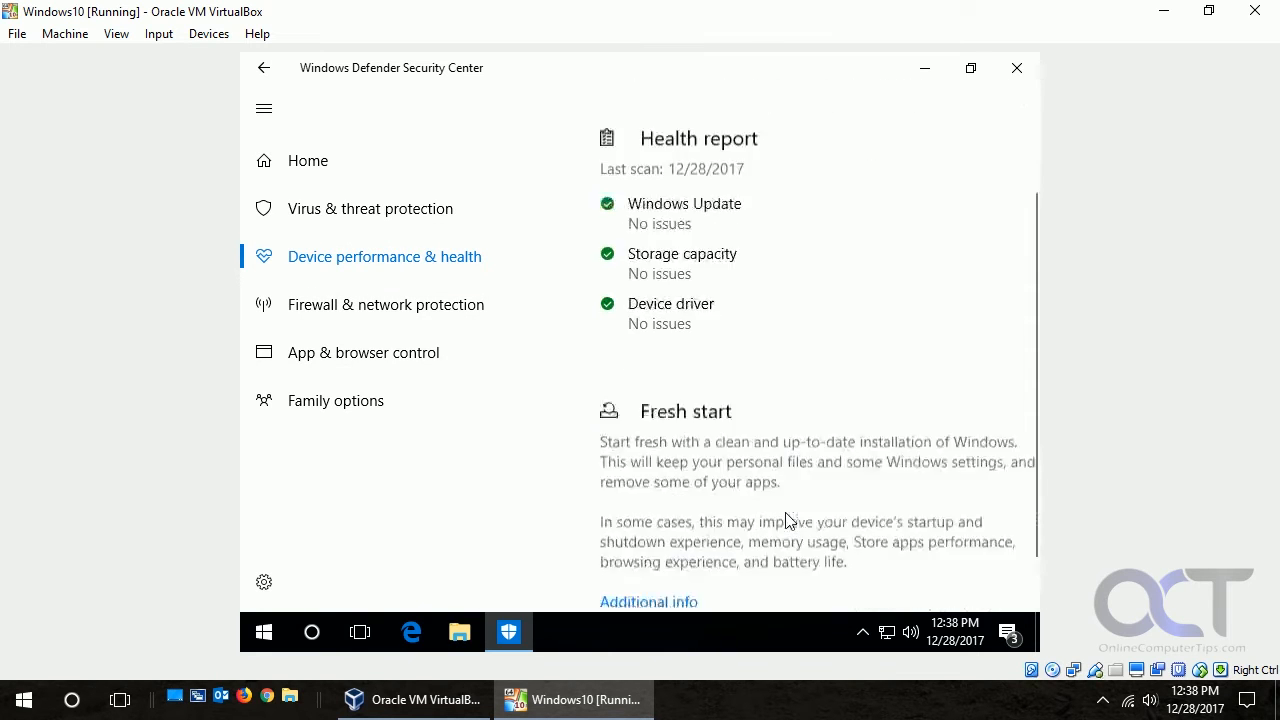
scroll(down, 3)
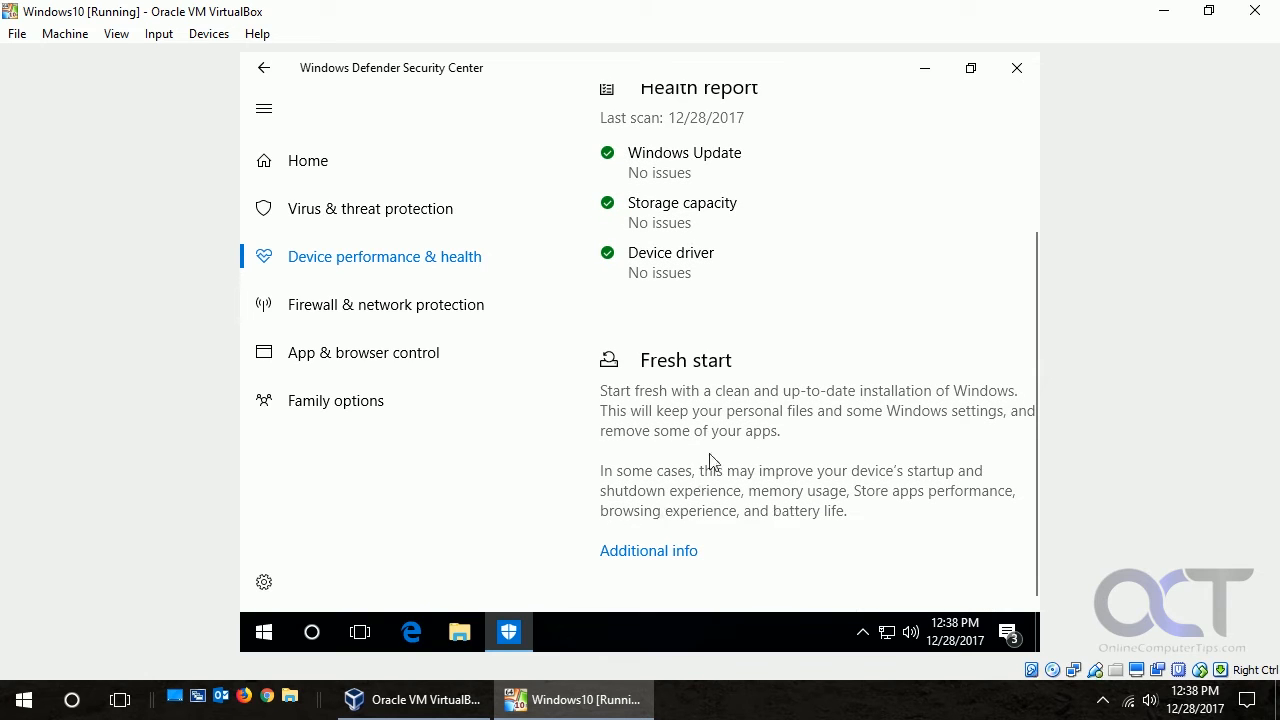
mouse_move(800, 407)
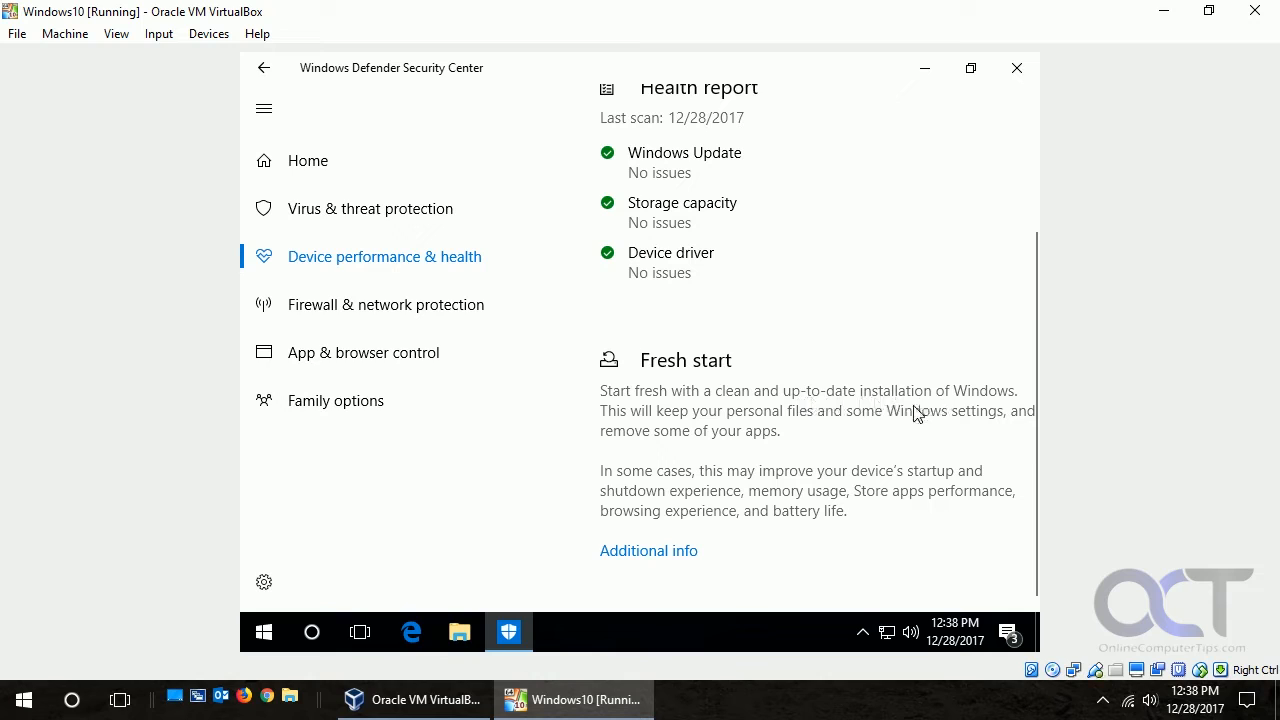
mouse_move(840, 425)
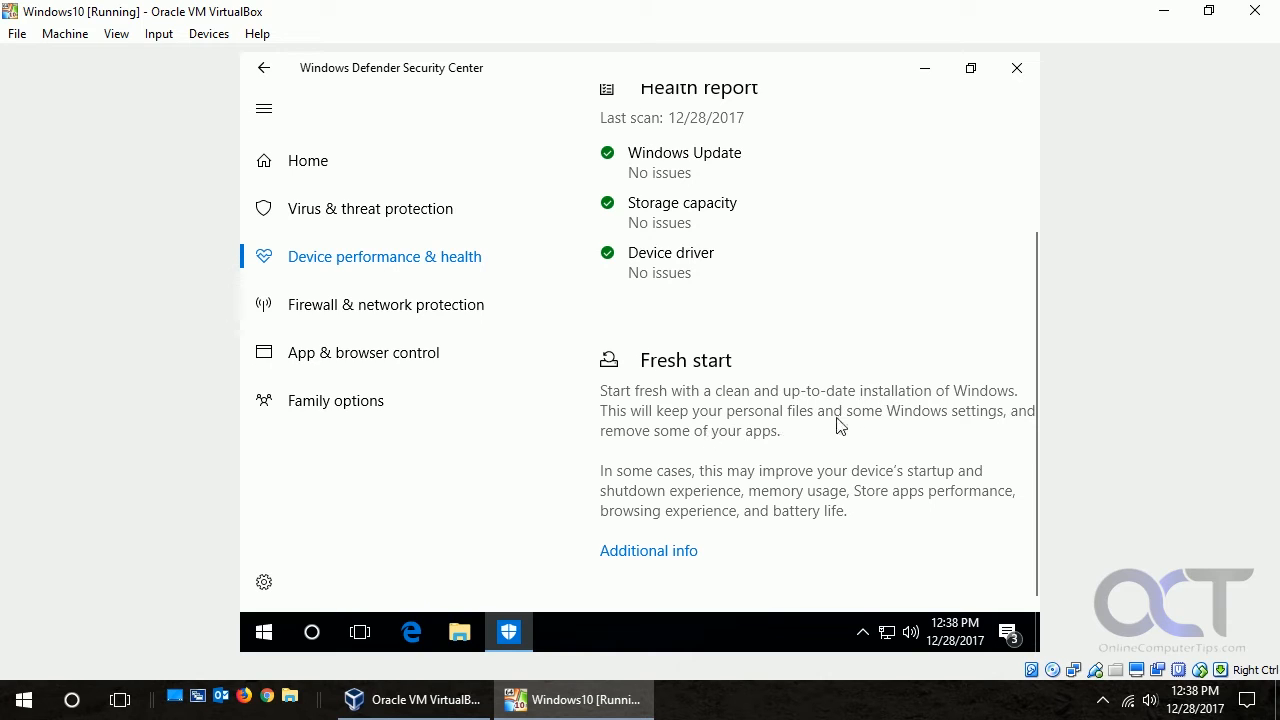
mouse_move(758, 444)
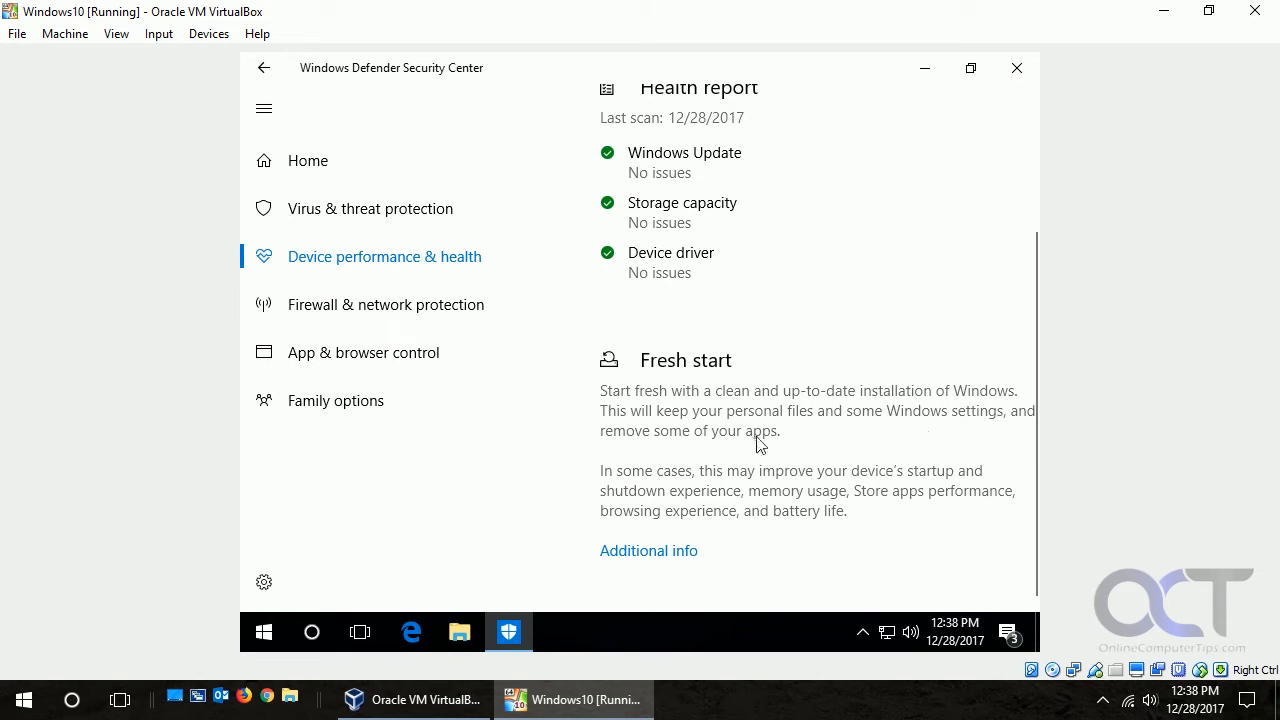
mouse_move(745, 488)
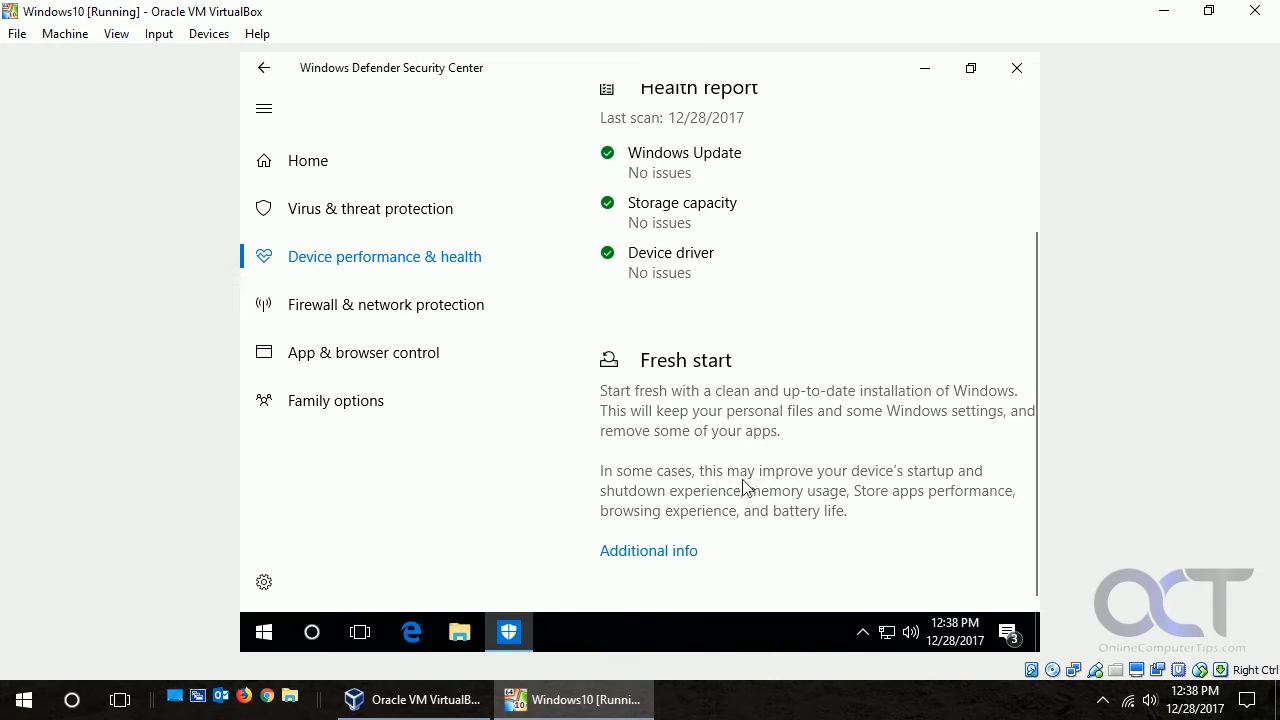
mouse_move(678, 387)
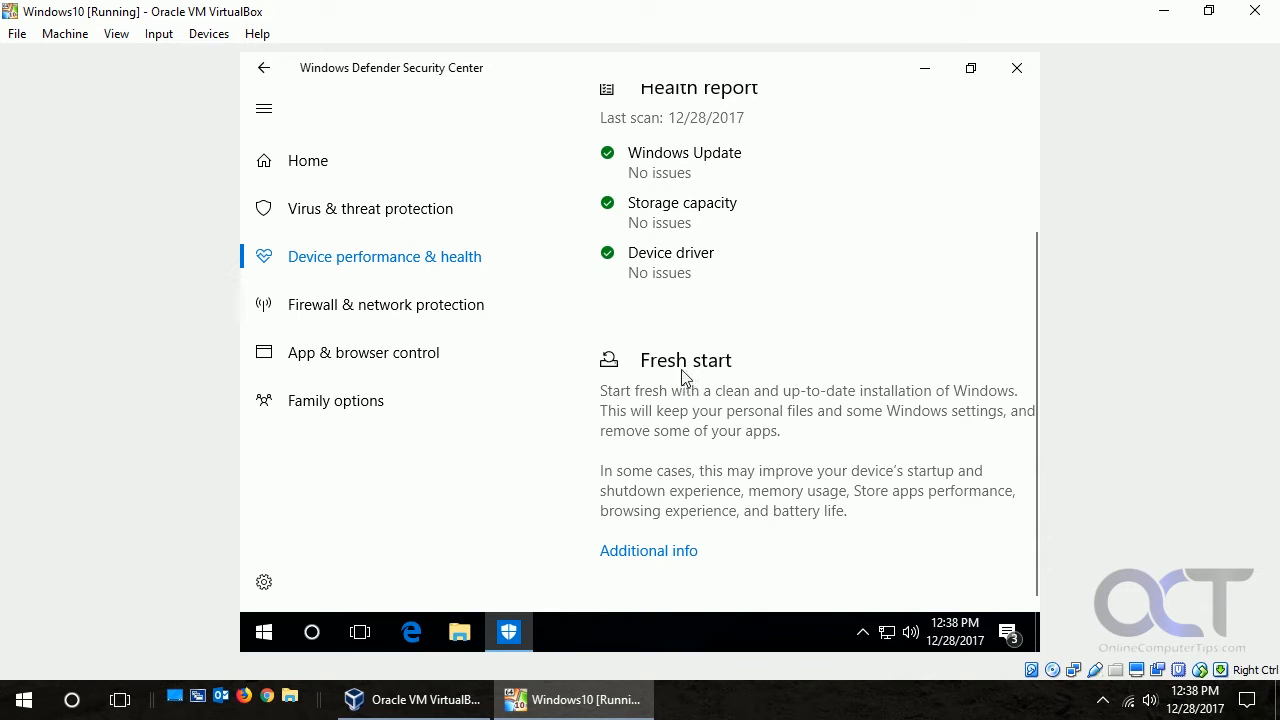
mouse_move(355, 90)
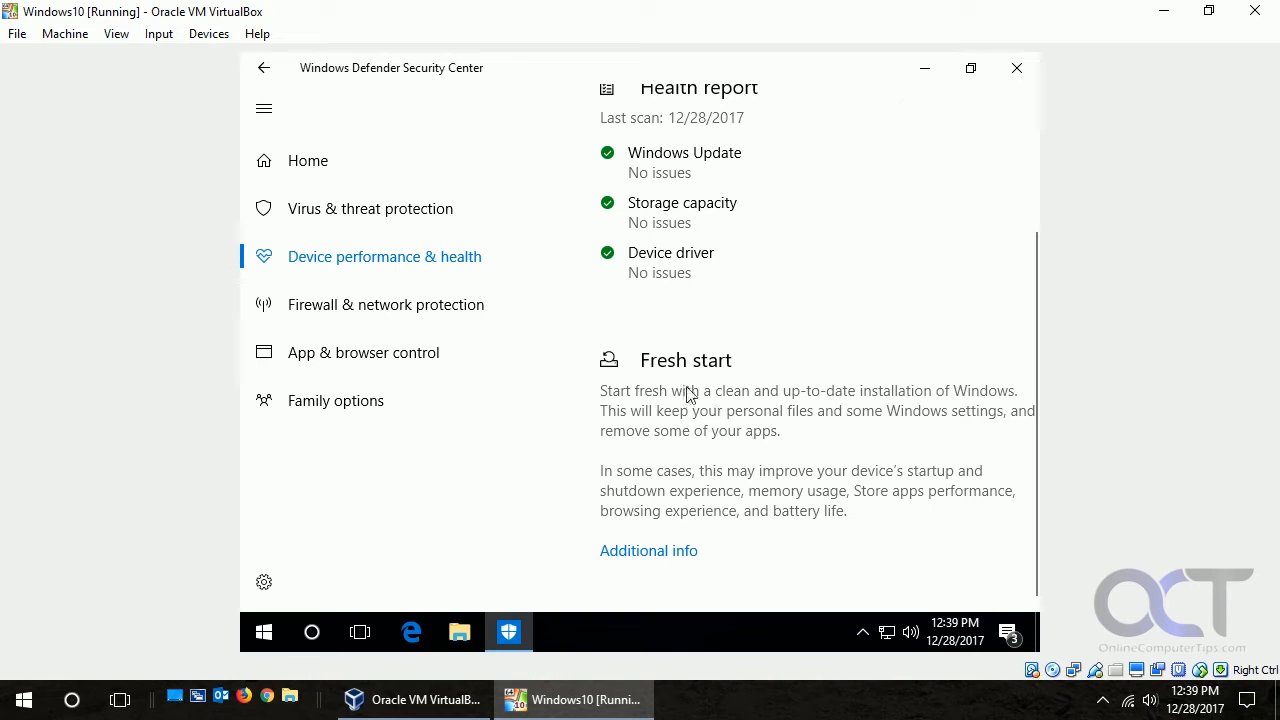
mouse_move(868, 422)
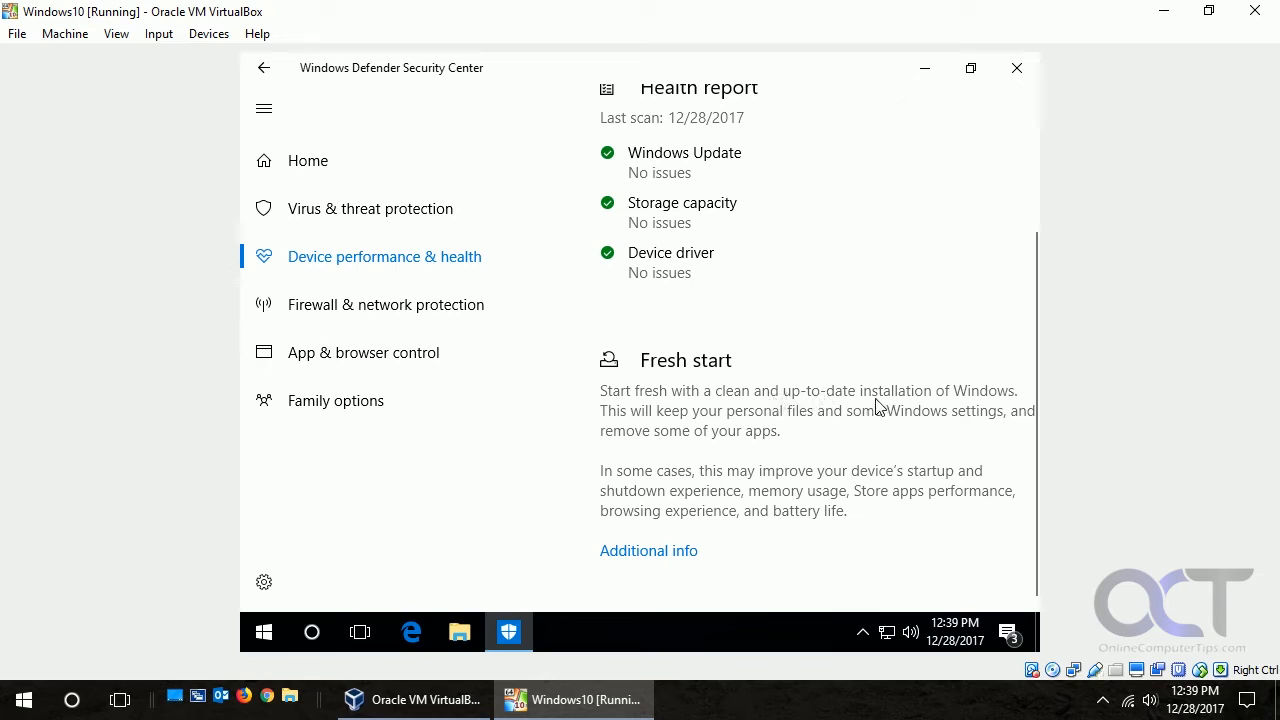
mouse_move(820, 425)
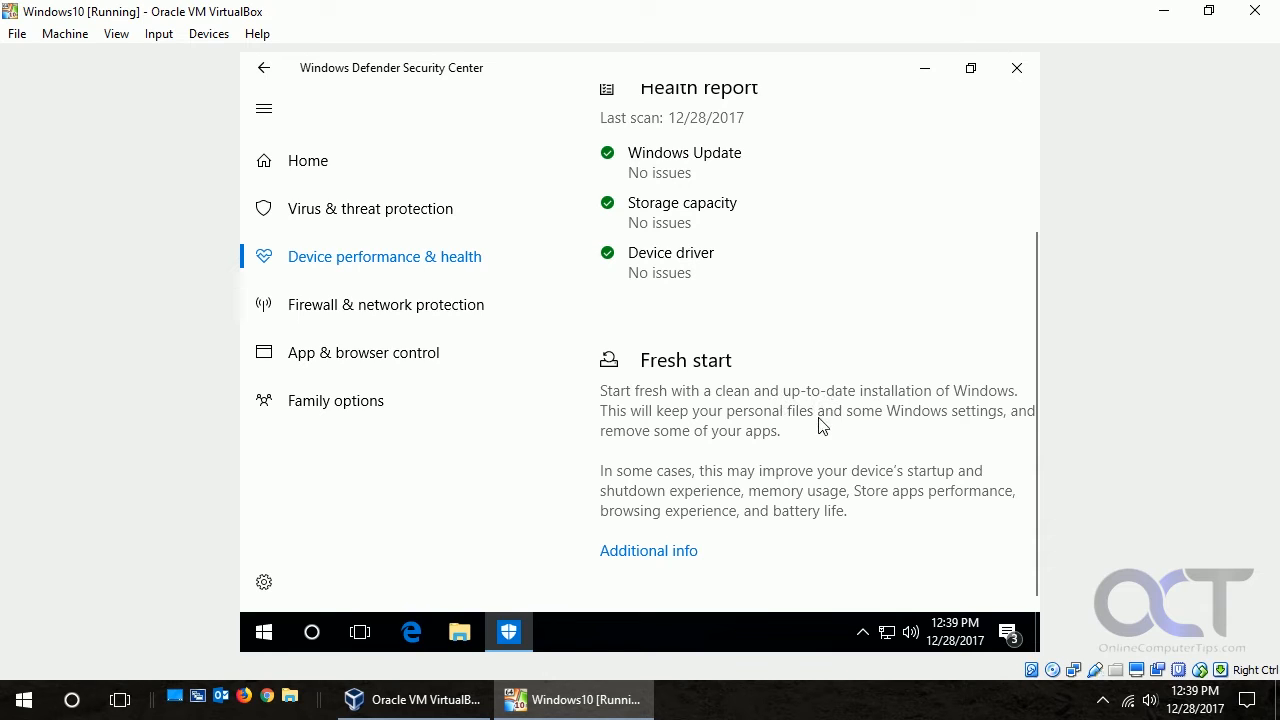
mouse_move(672, 510)
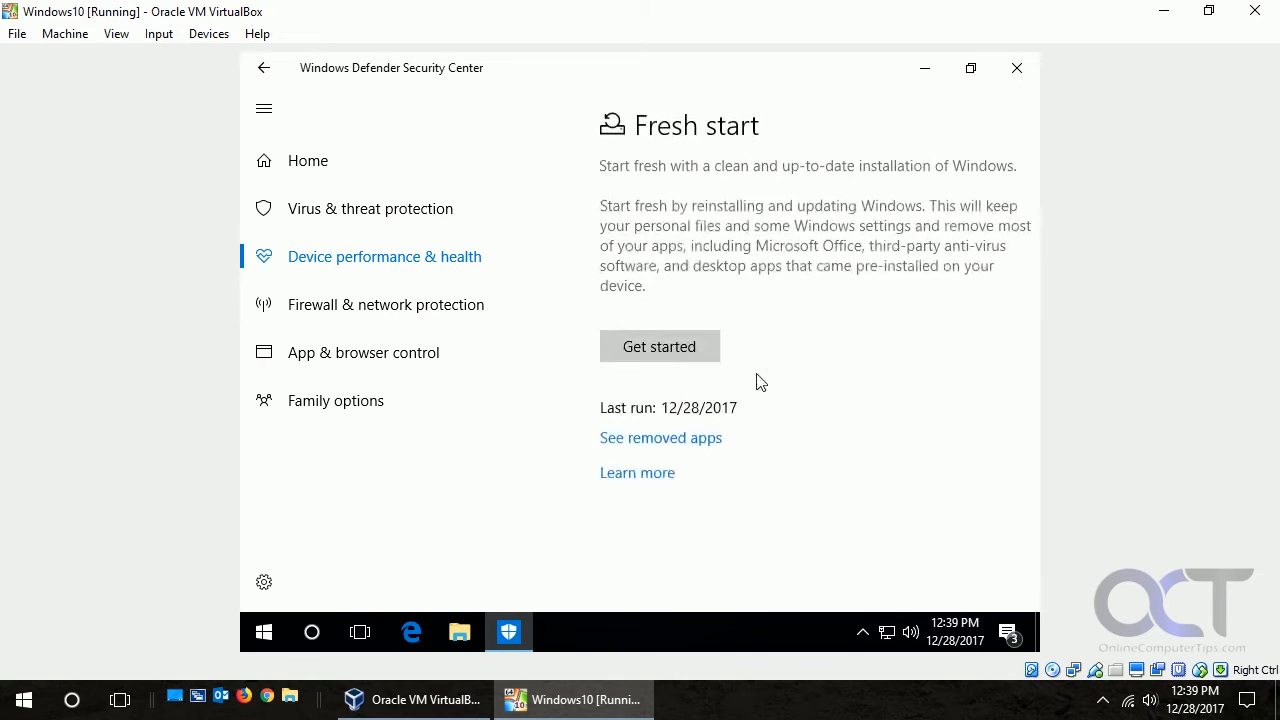
mouse_move(659, 346)
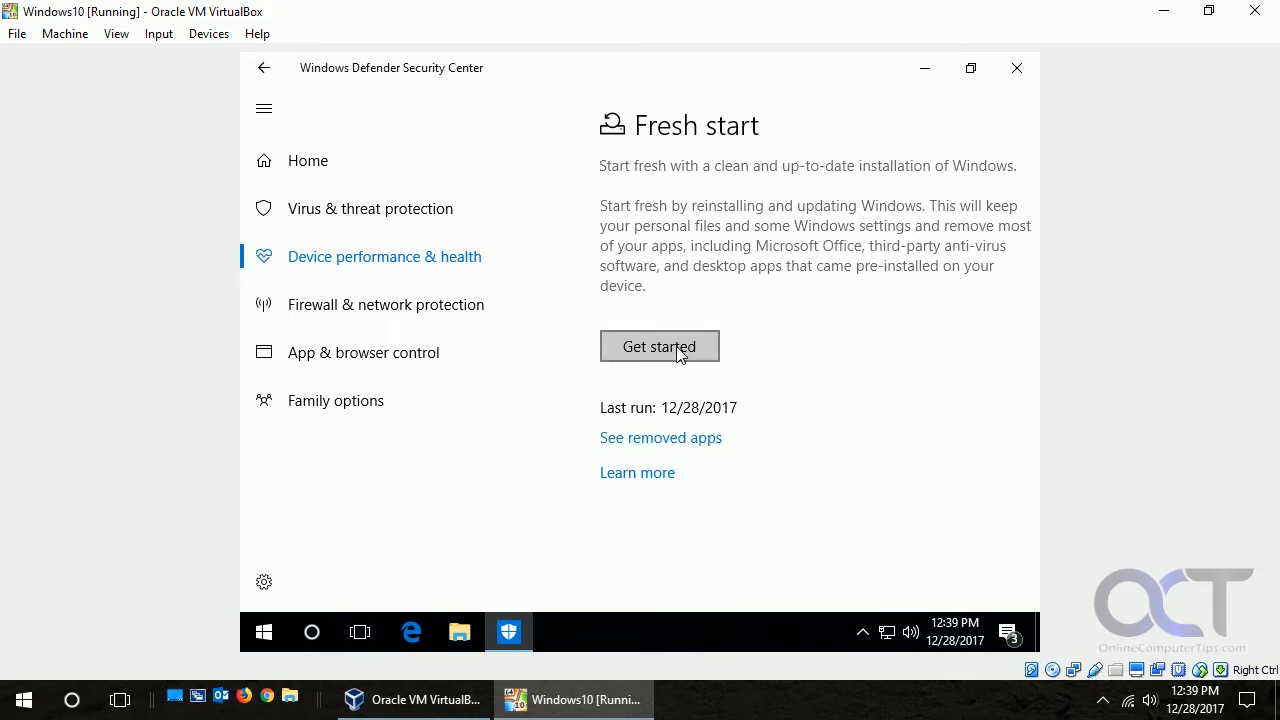
Launch Fresh start, bringing up the User Account Control permission prompt
click(659, 346)
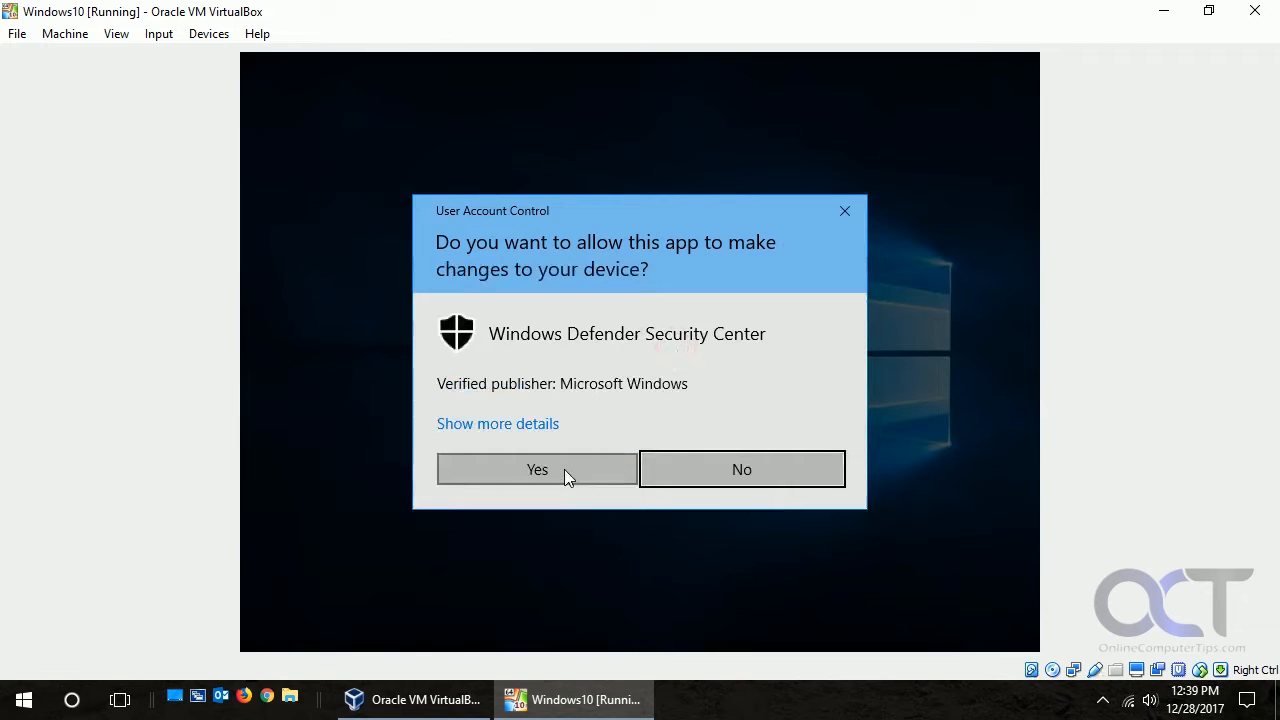
click(537, 469)
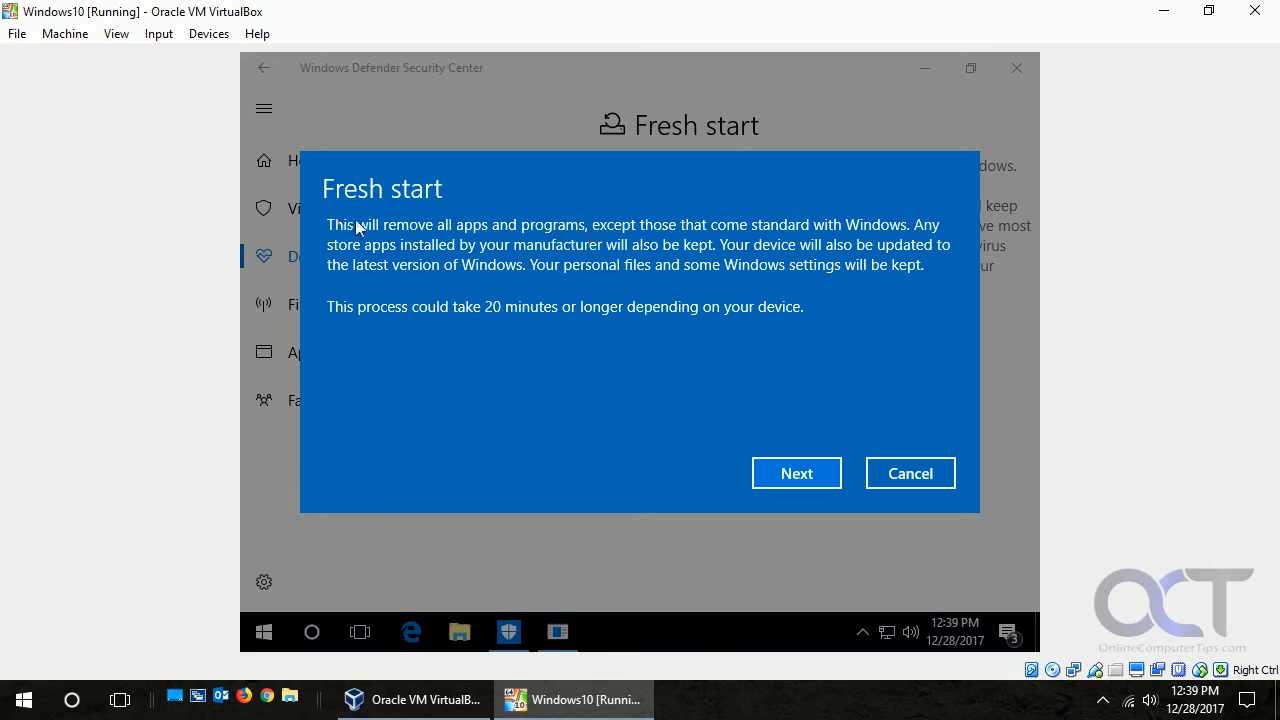
mouse_move(800, 247)
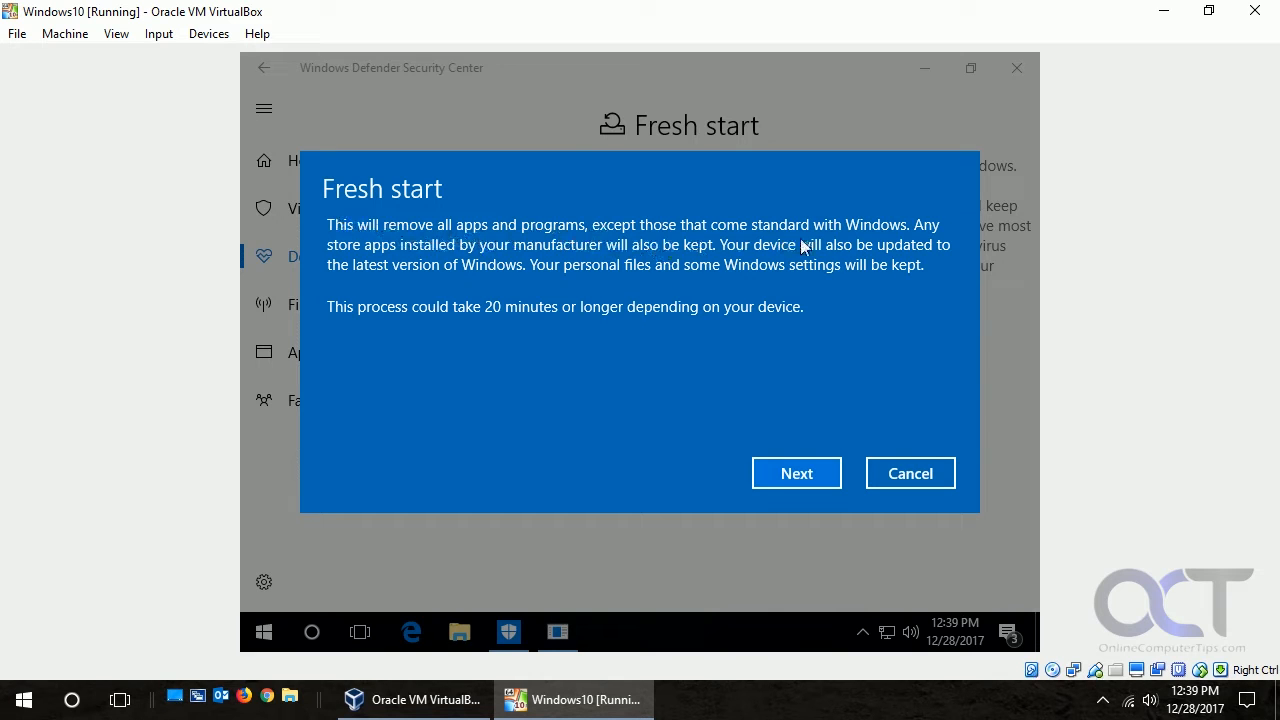
mouse_move(878, 237)
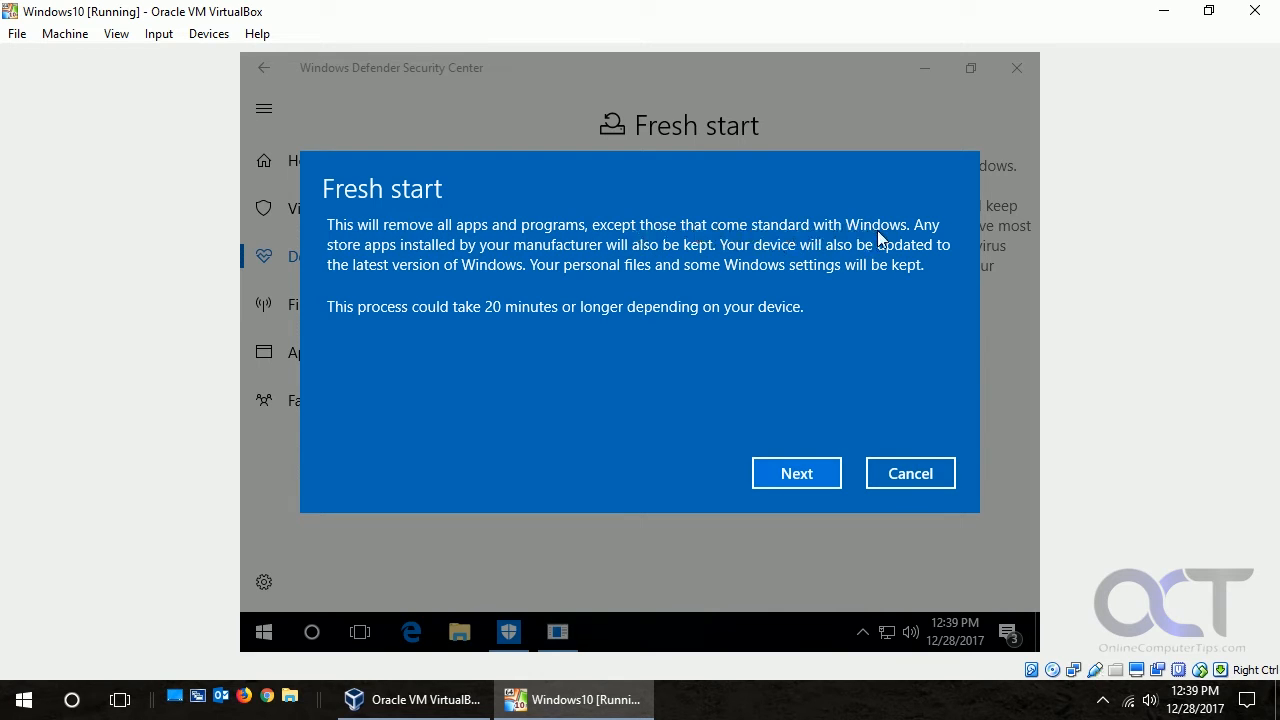
mouse_move(470, 255)
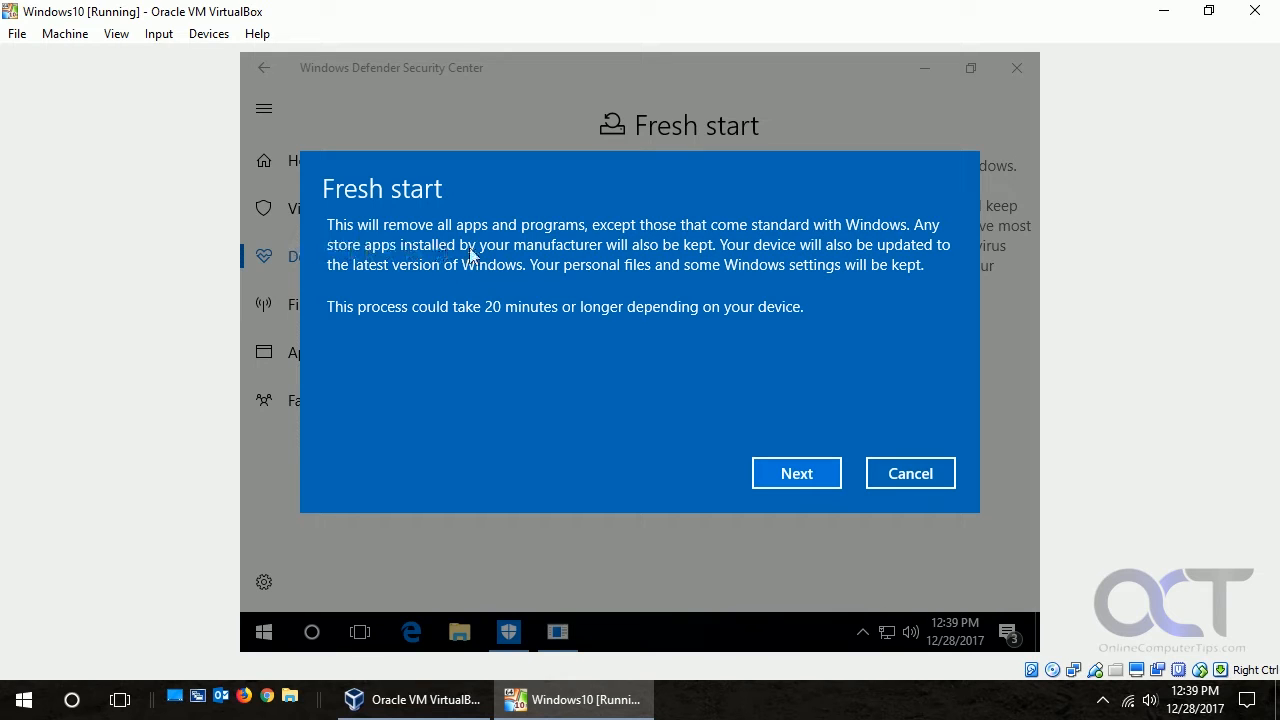
mouse_move(570, 253)
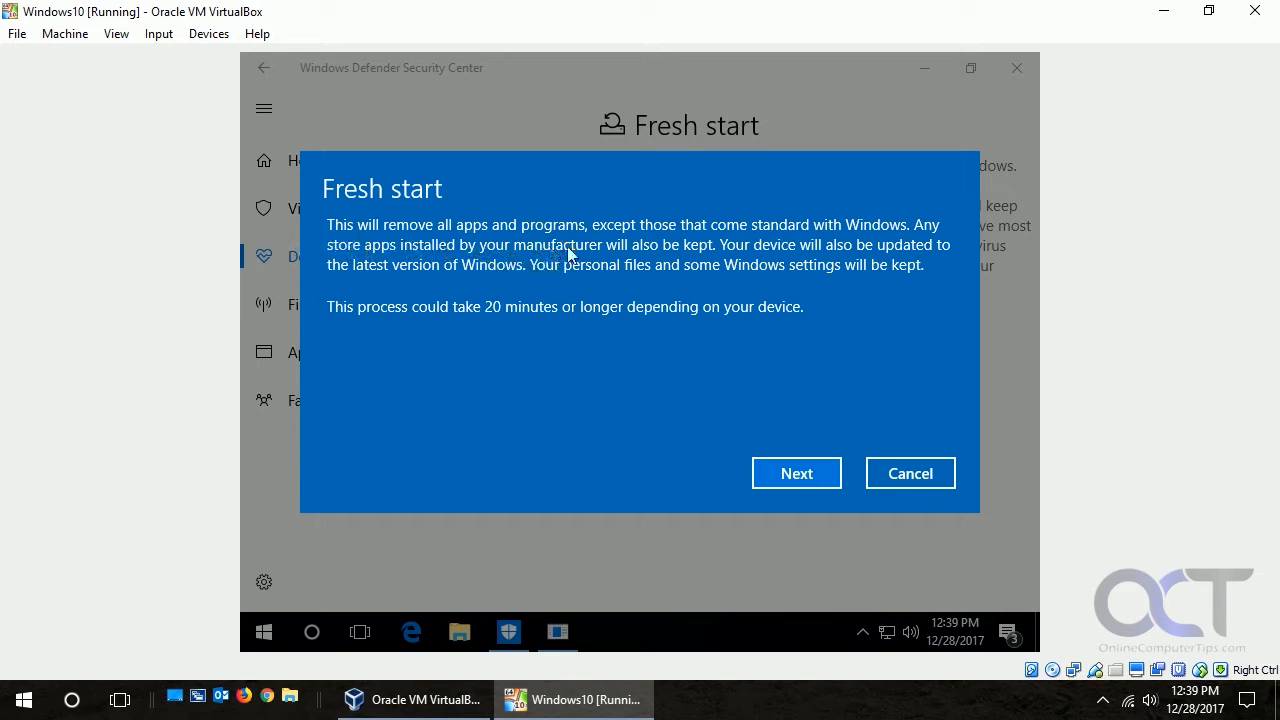
mouse_move(770, 265)
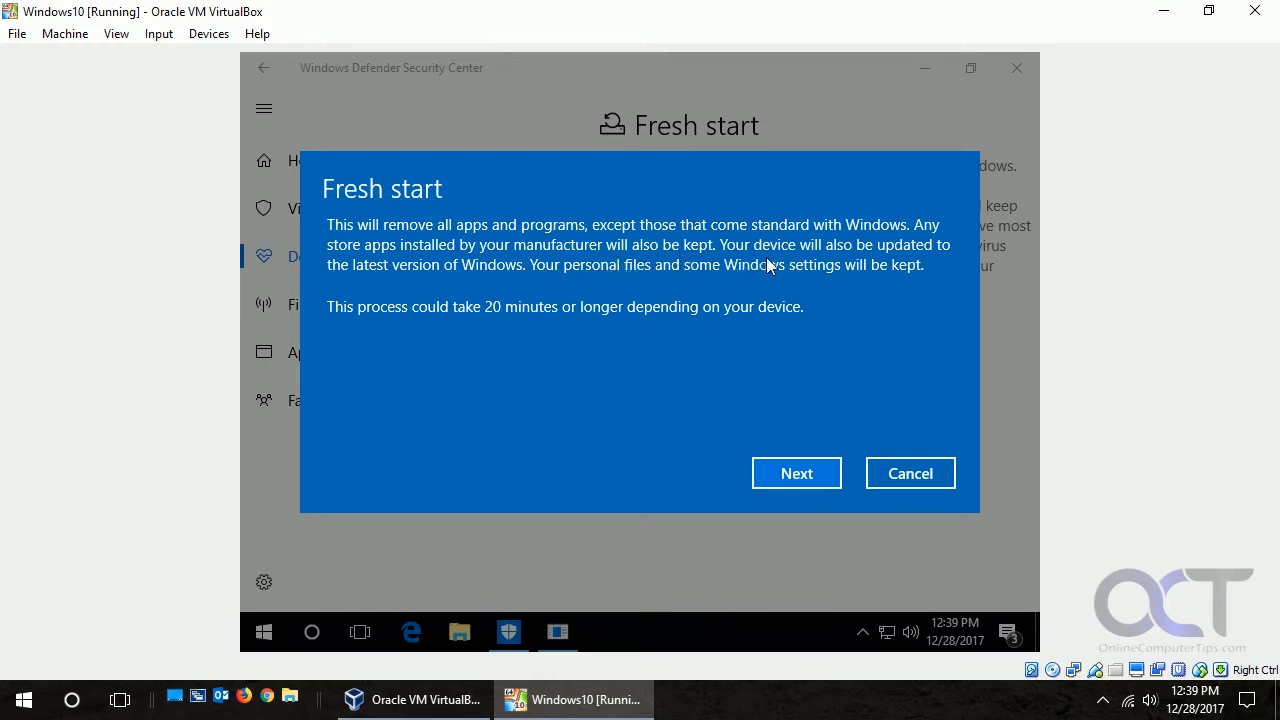
mouse_move(778, 262)
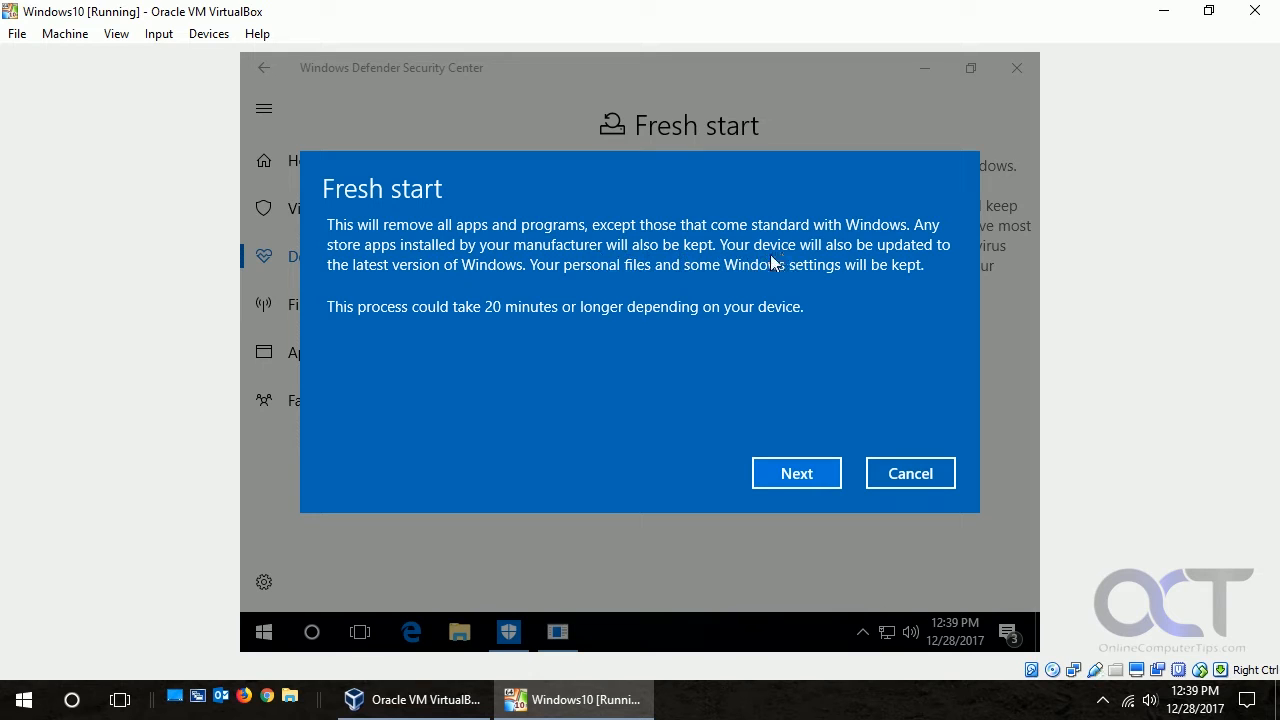
mouse_move(495, 298)
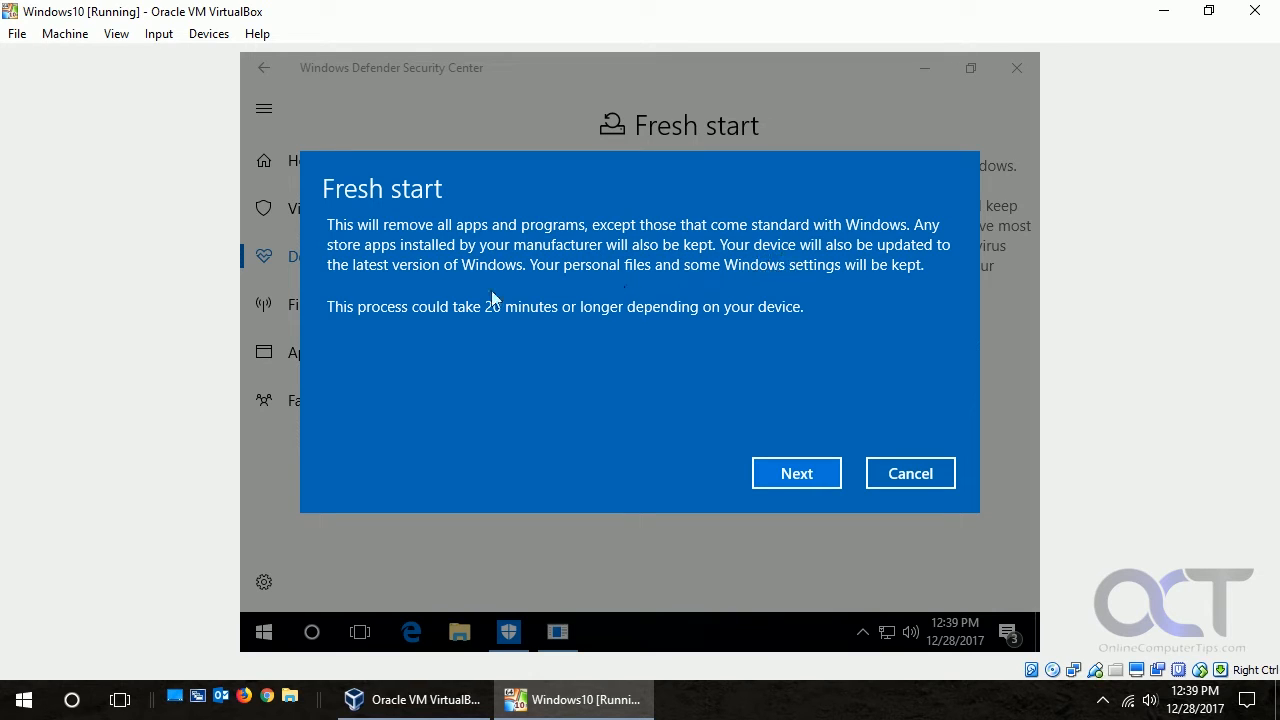
mouse_move(558, 372)
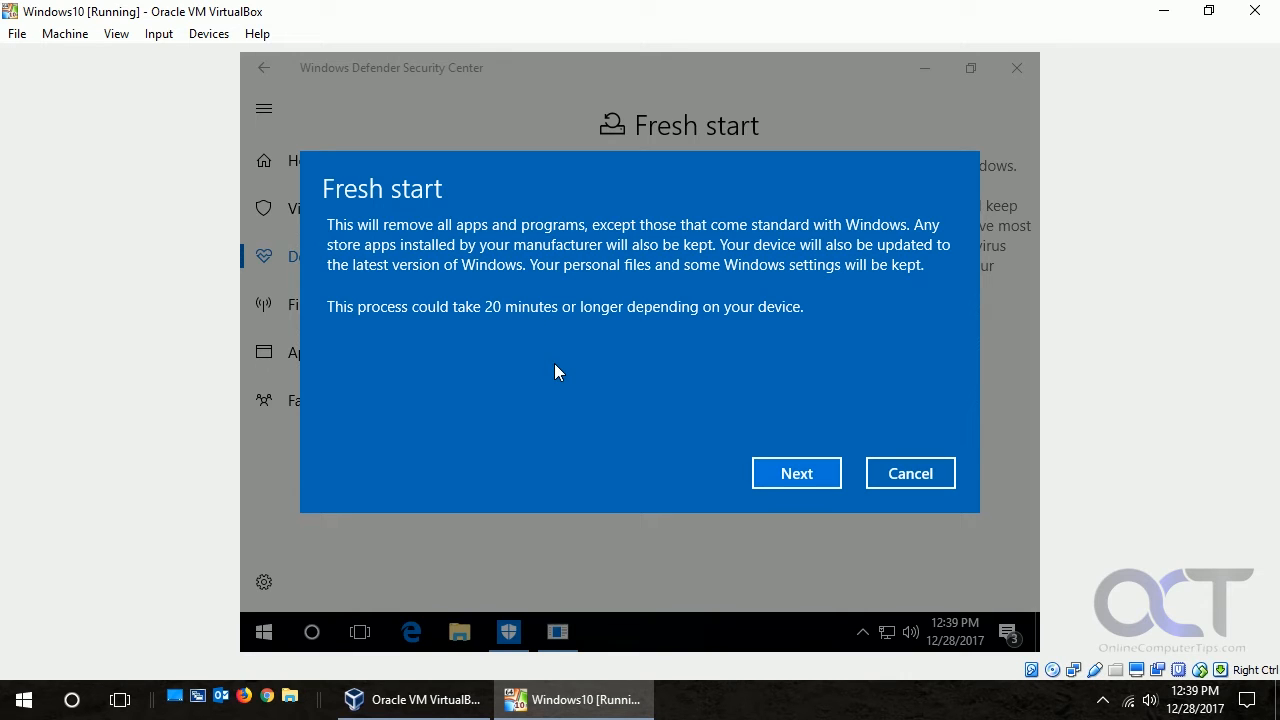
mouse_move(796, 473)
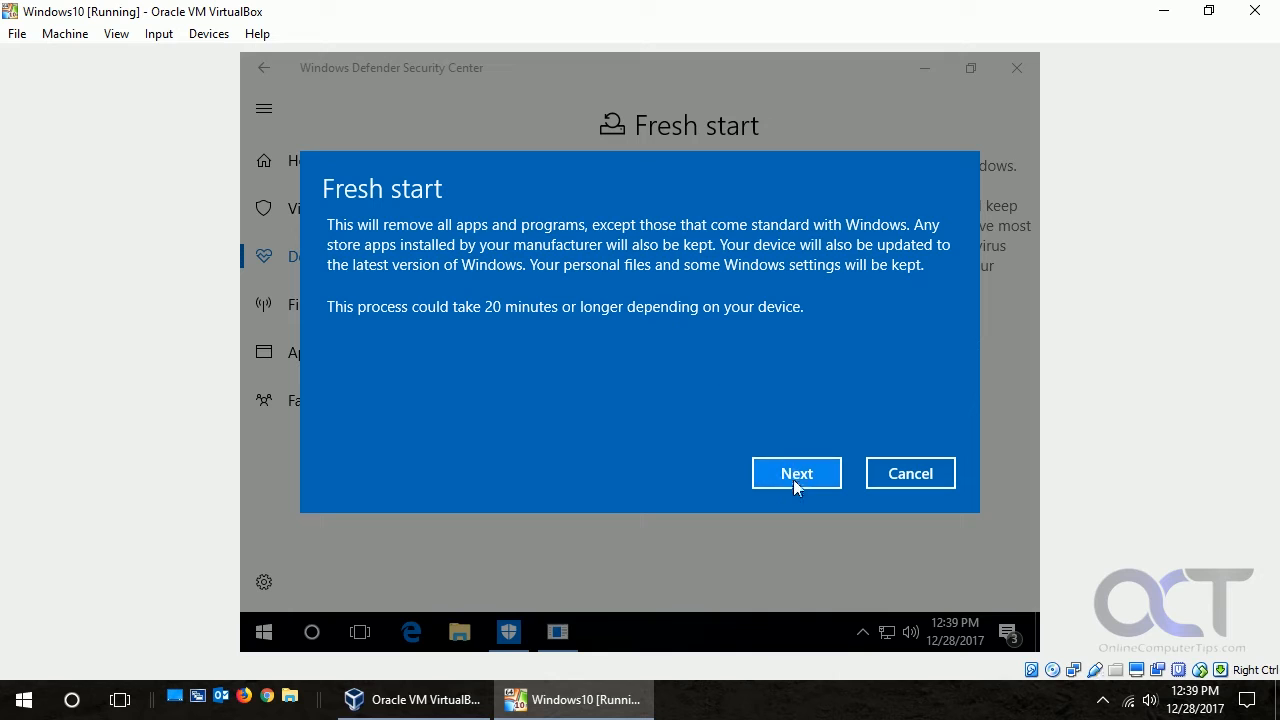
Advance past the Fresh start overview and the 'Your apps will be removed' list
click(796, 473)
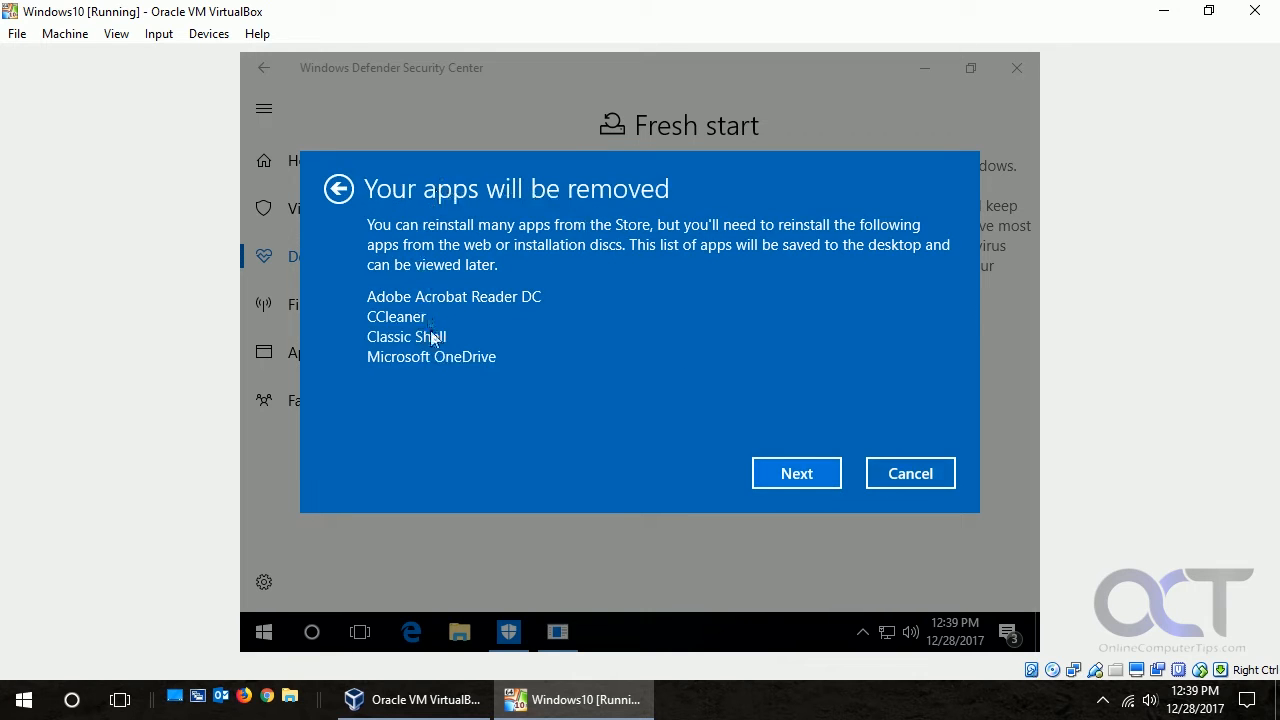
mouse_move(475, 535)
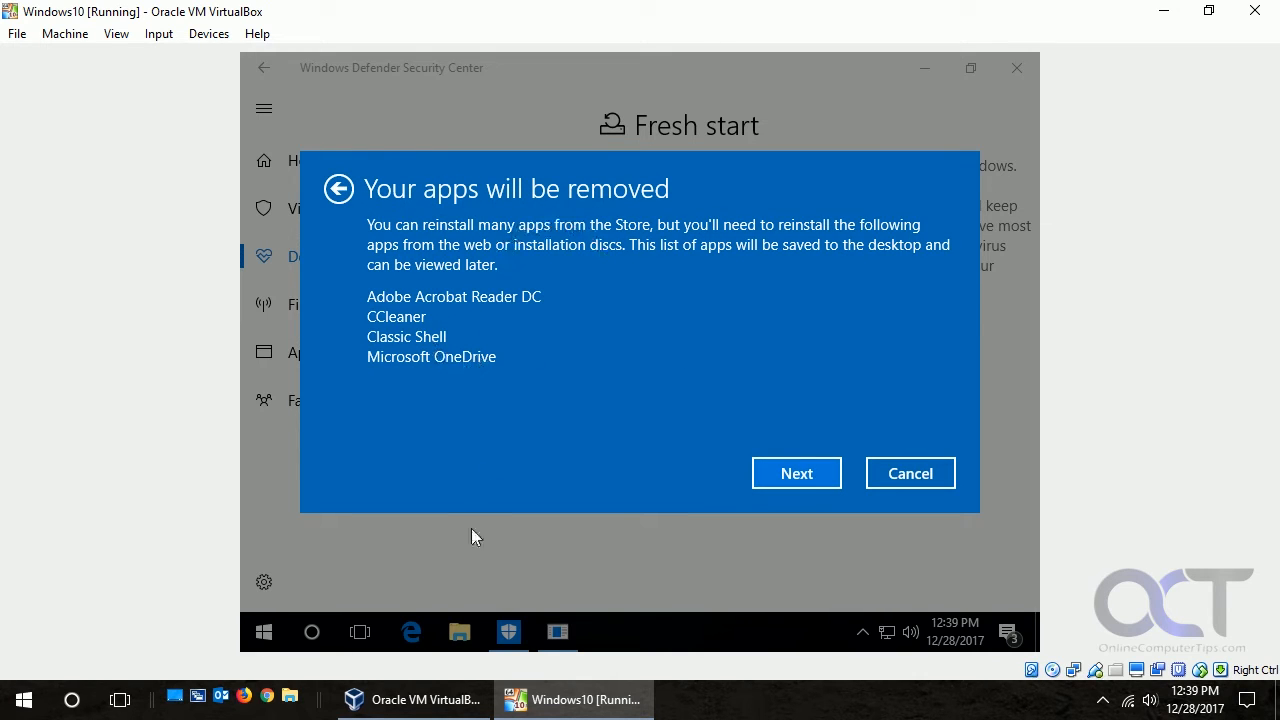
mouse_move(790, 307)
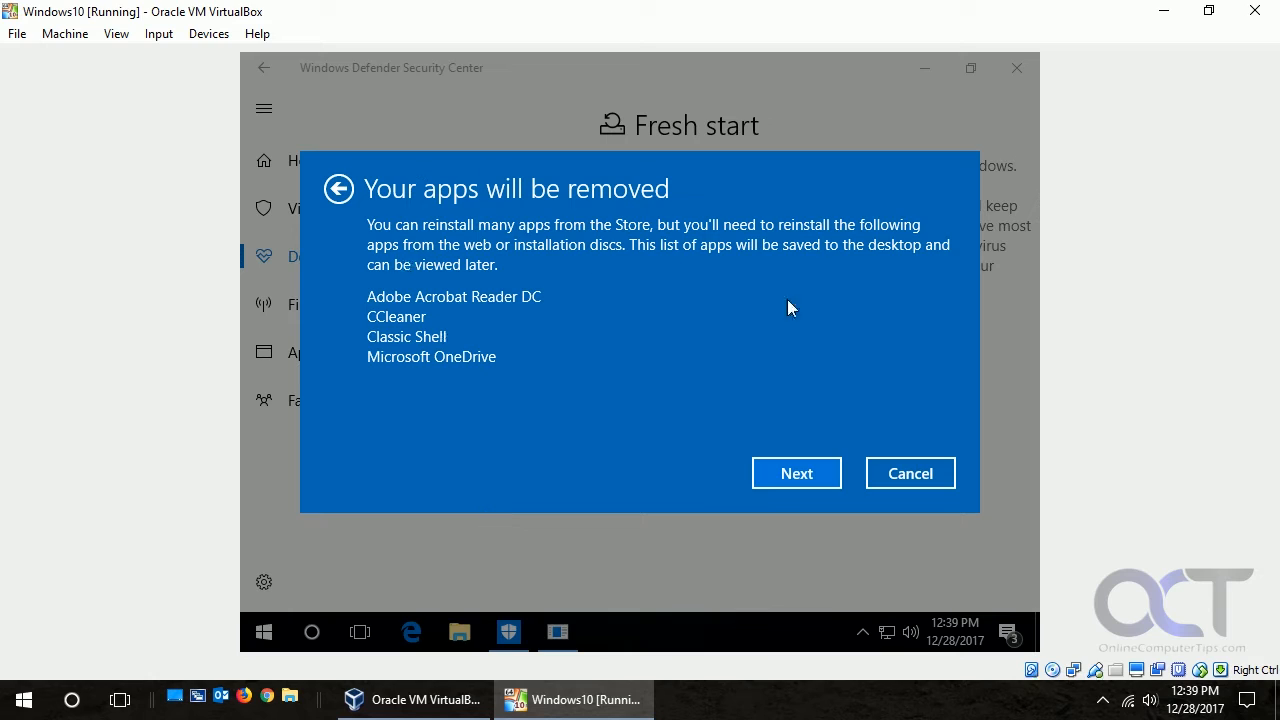
mouse_move(408, 341)
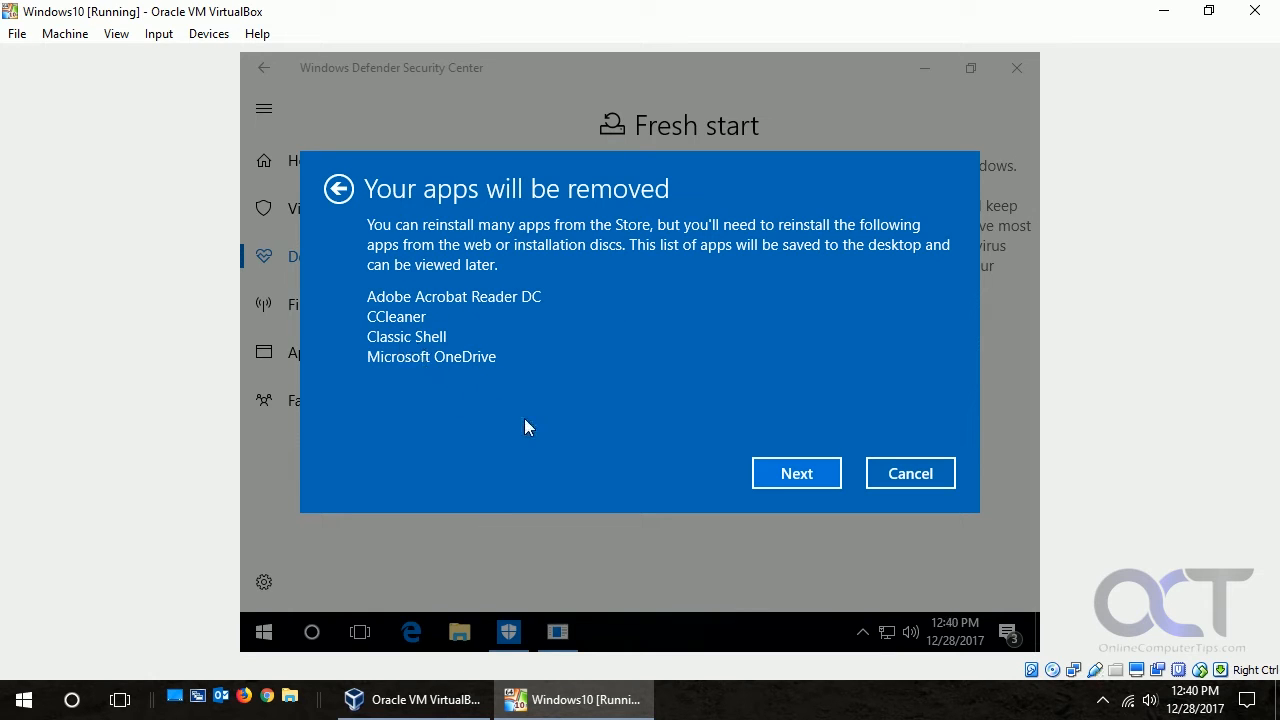
mouse_move(447, 699)
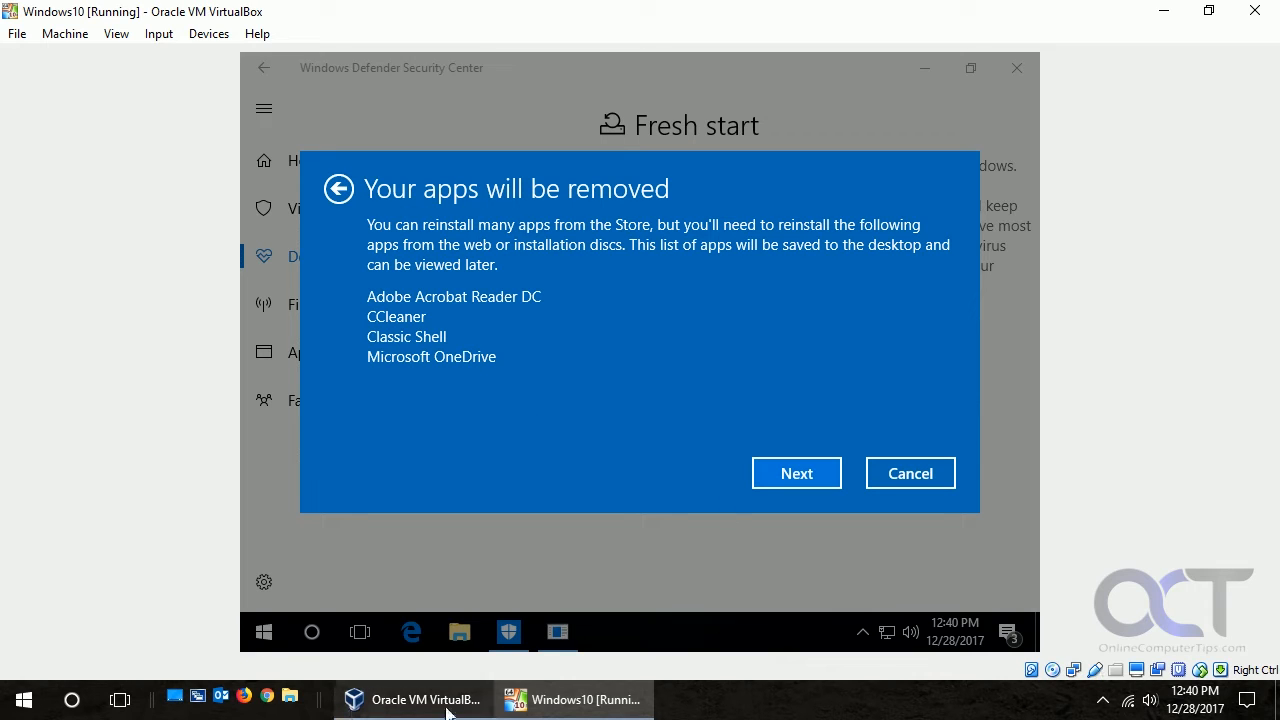
mouse_move(520, 333)
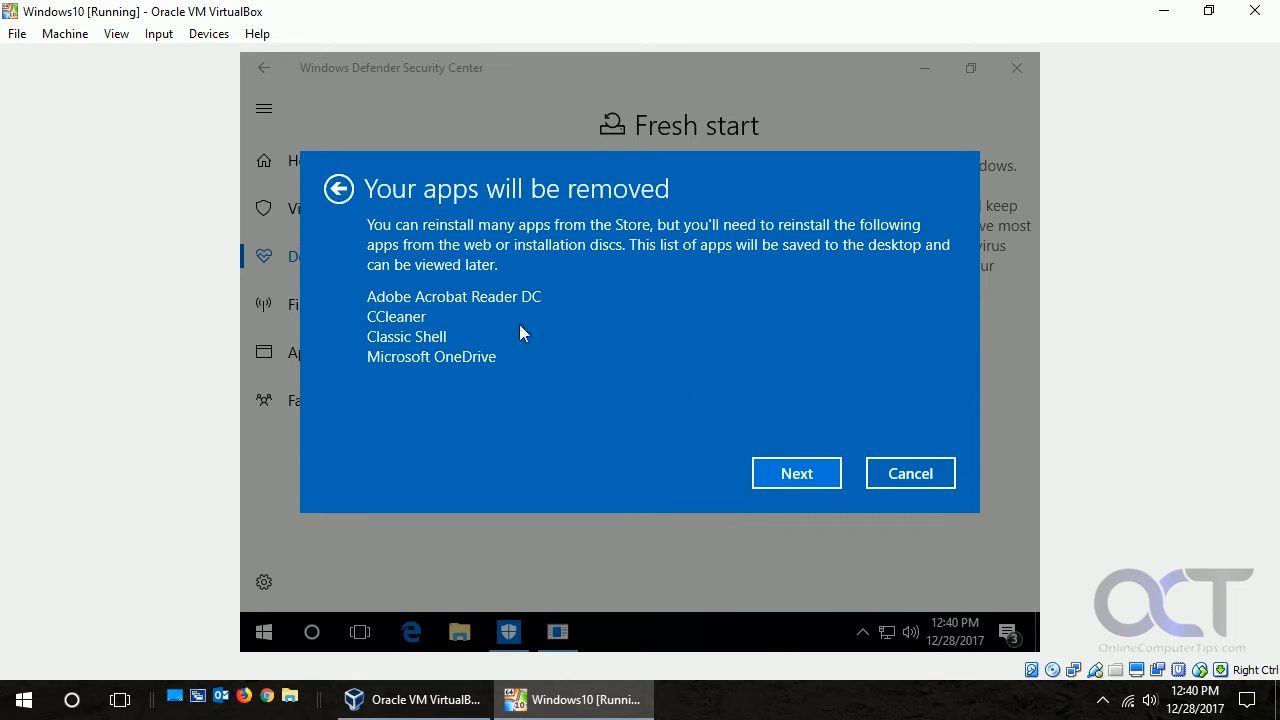
click(796, 473)
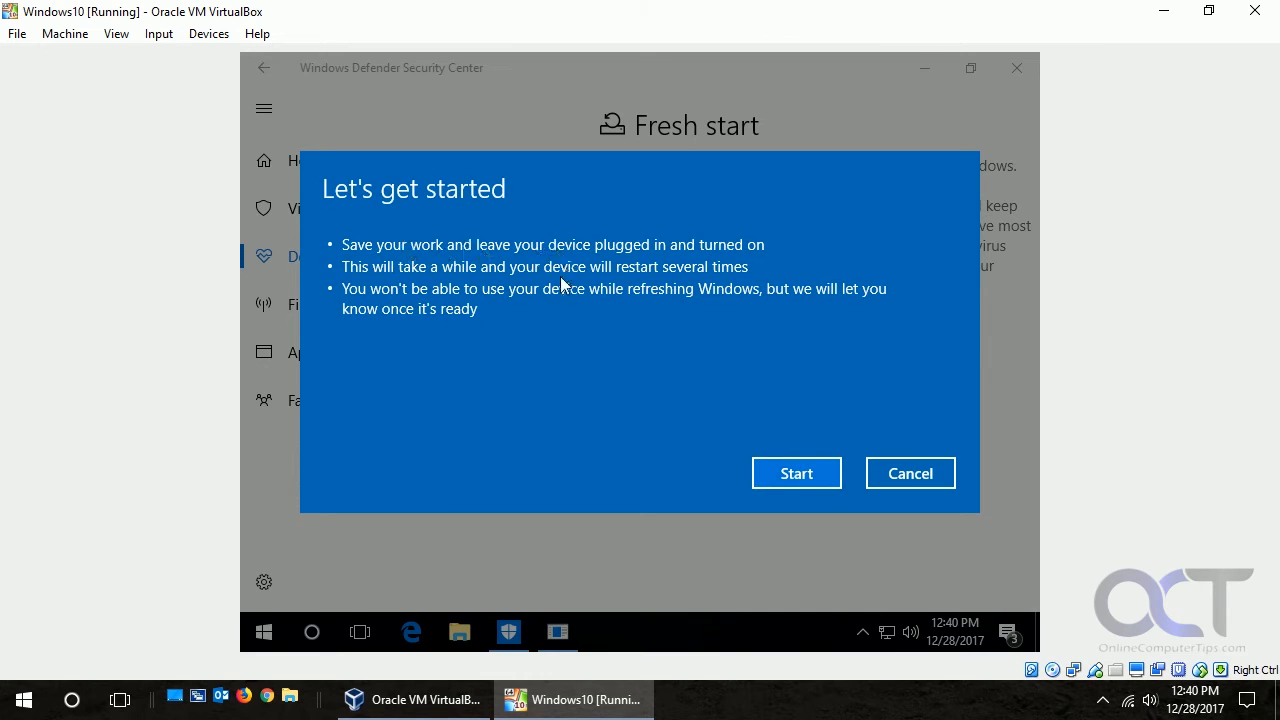
mouse_move(628, 319)
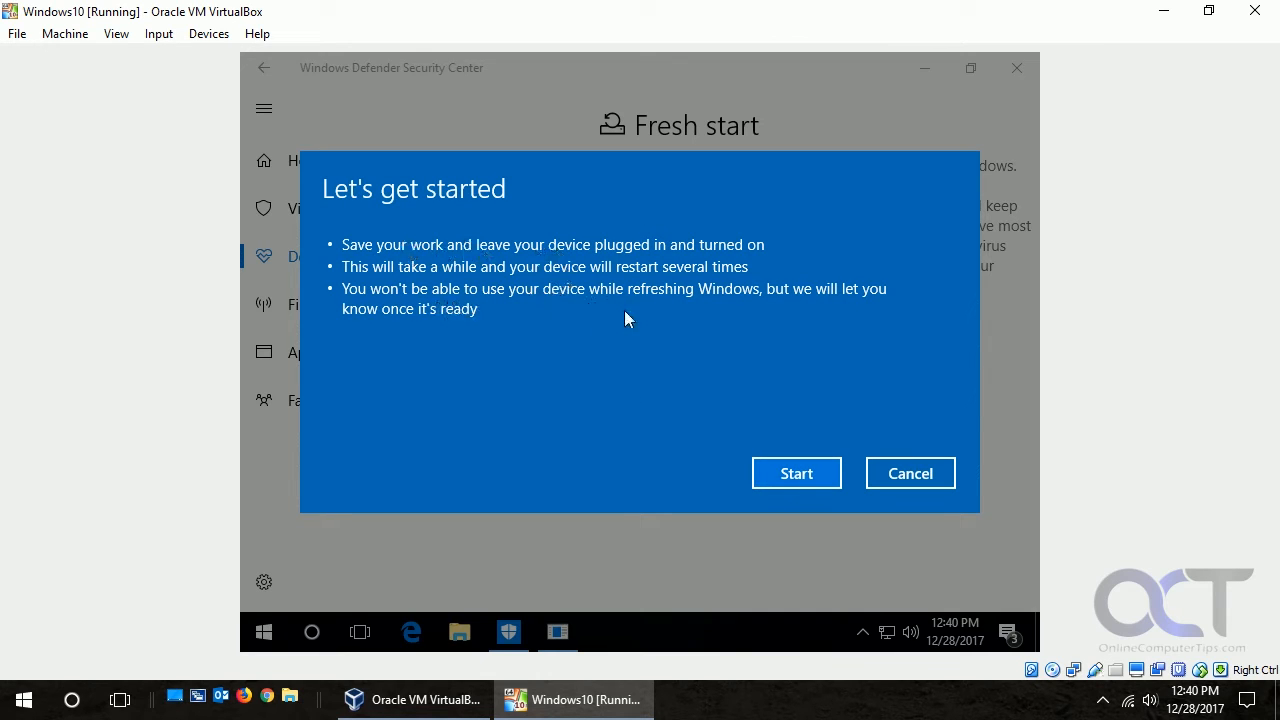
mouse_move(620, 322)
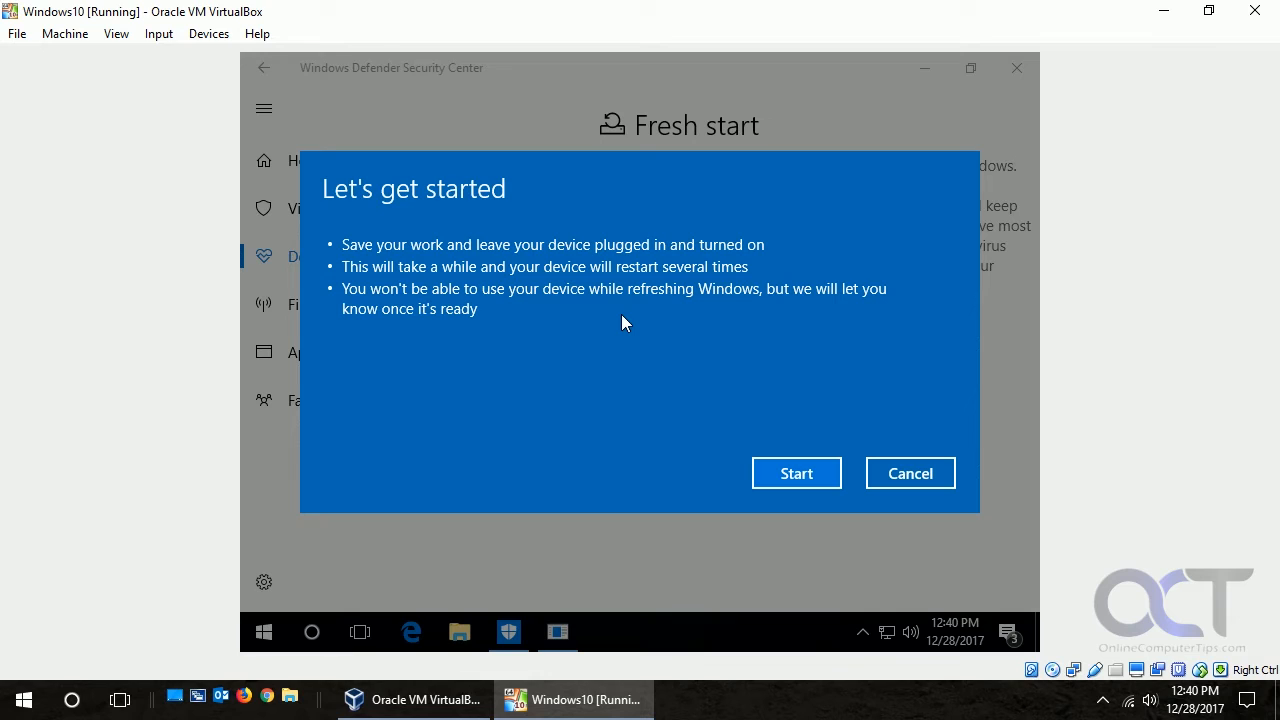
mouse_move(828, 456)
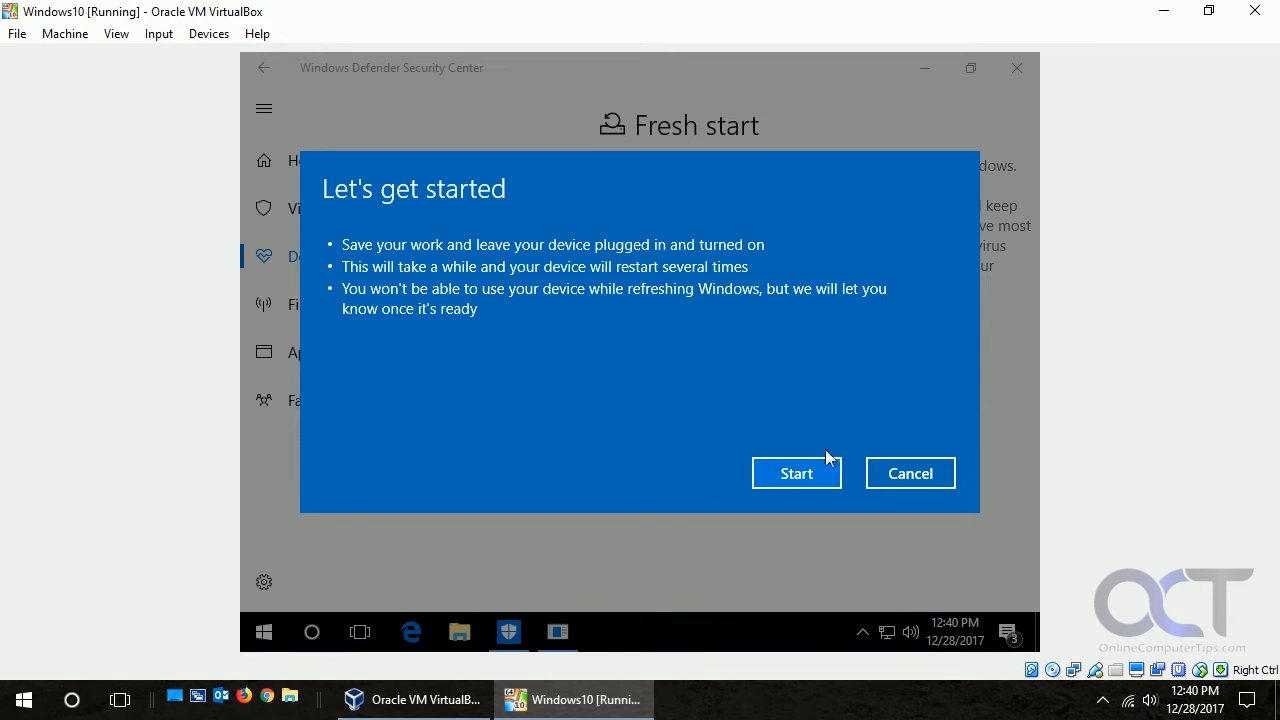
Confirm 'Let's get started' so the PC begins 'Getting a few things ready'
click(796, 473)
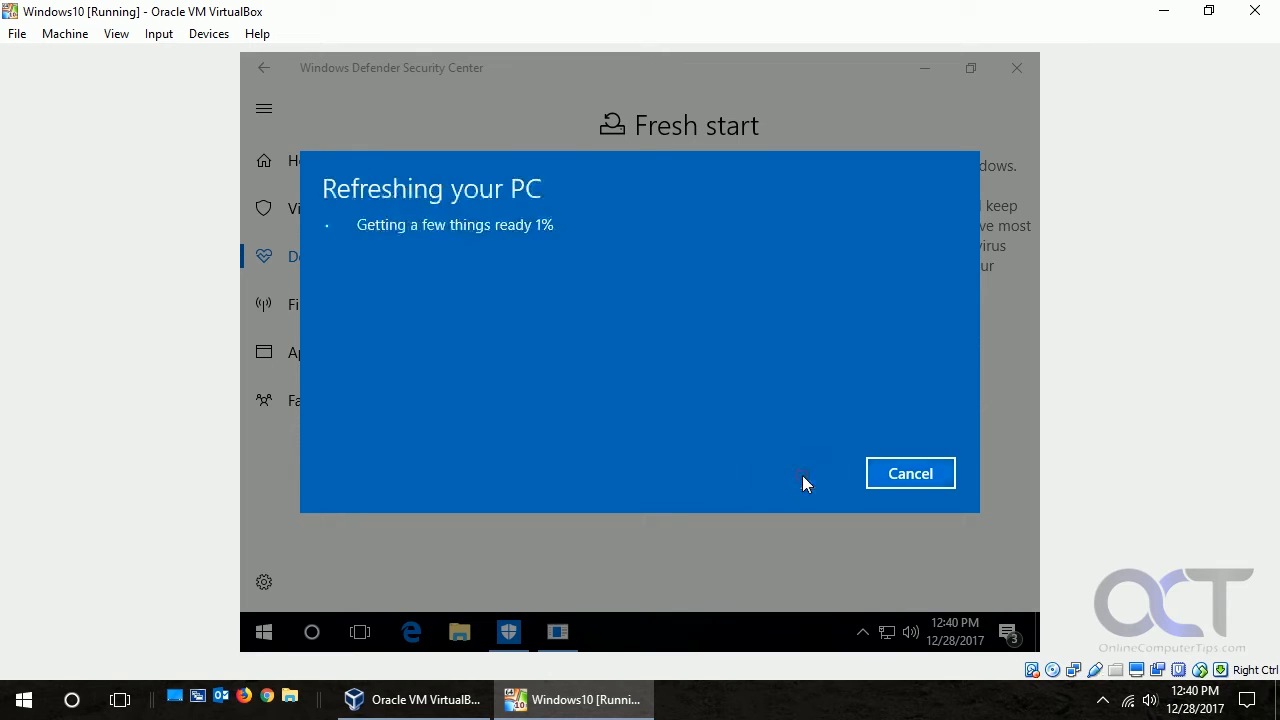
mouse_move(537, 335)
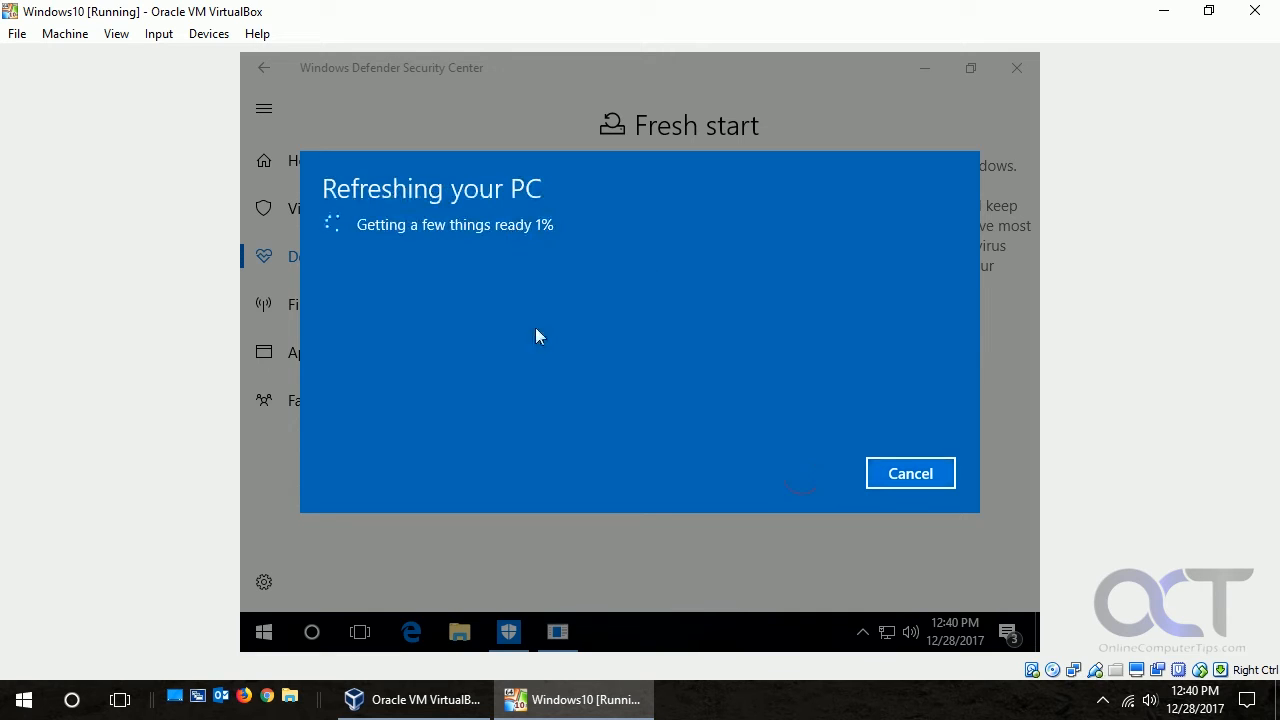
mouse_move(540, 340)
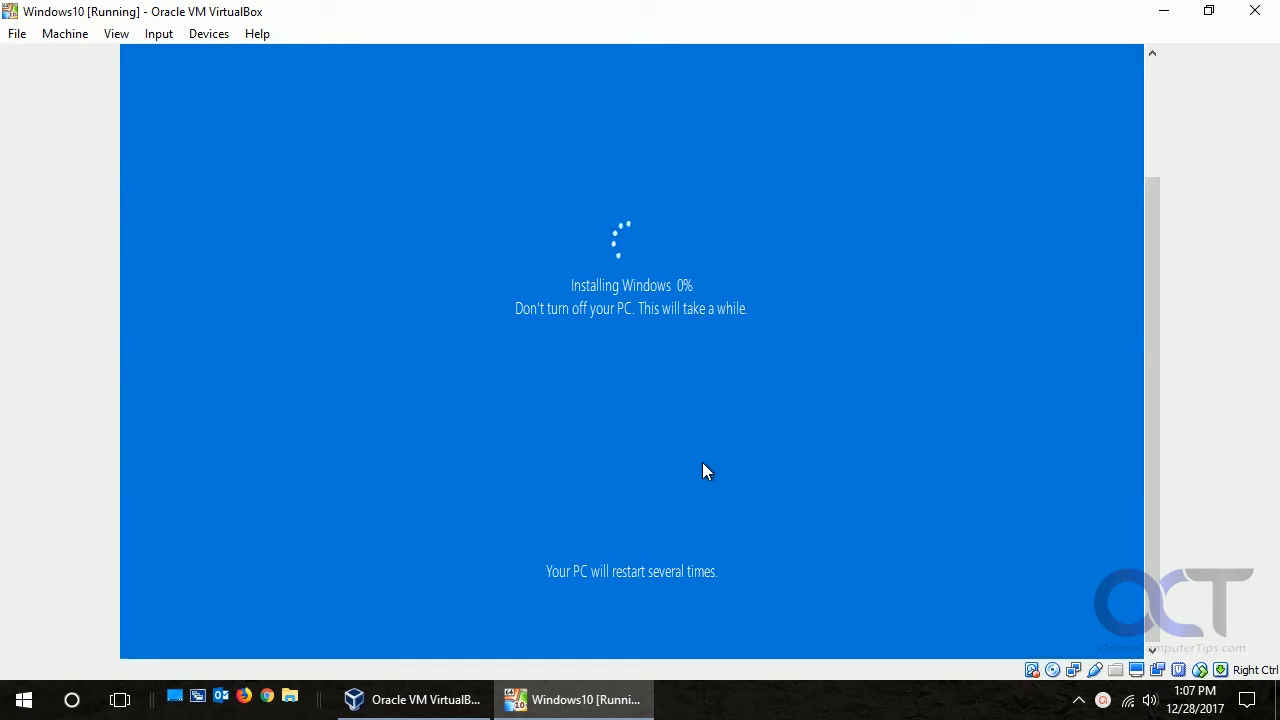
mouse_move(718, 308)
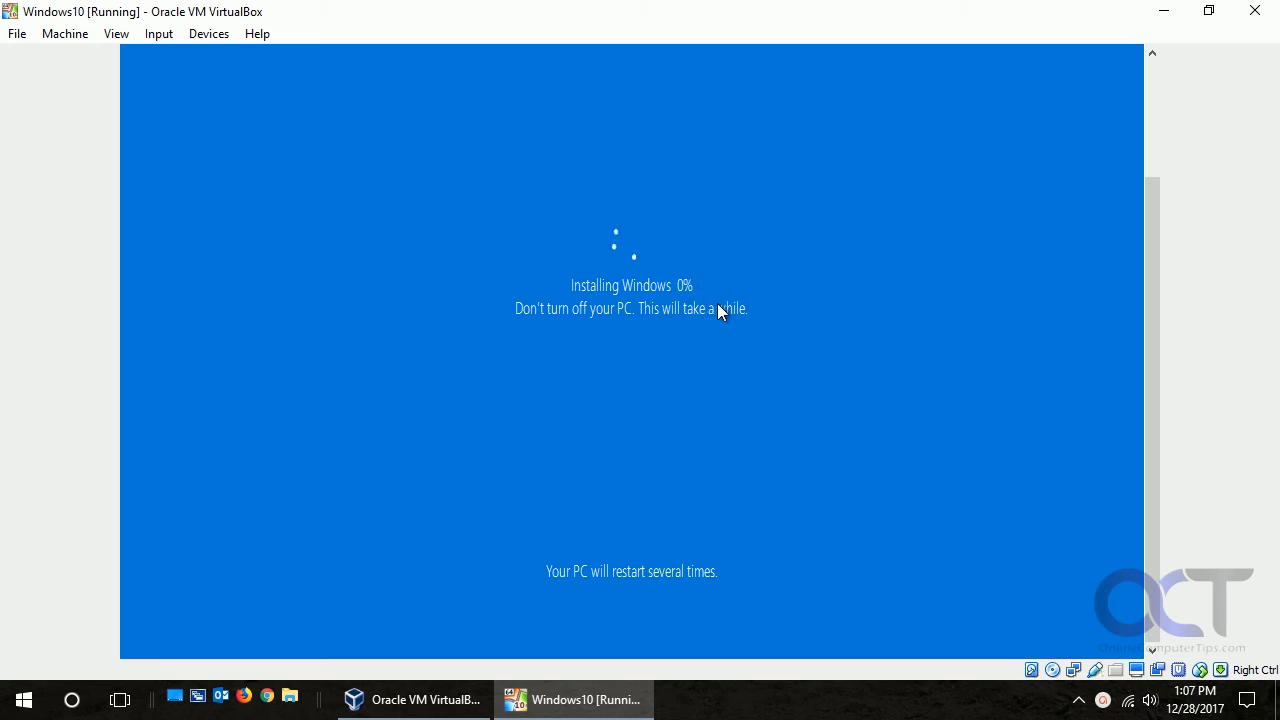
mouse_move(758, 450)
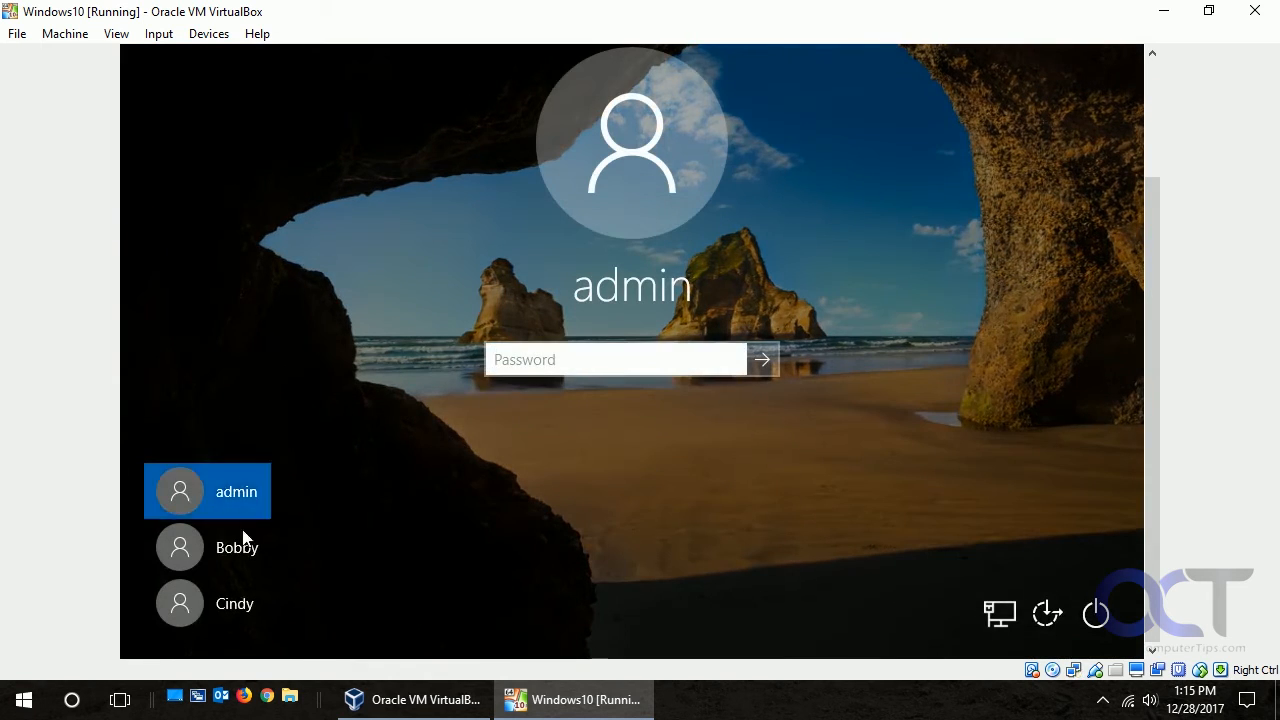
Enter the admin account password on the lock screen and submit it
text(•)
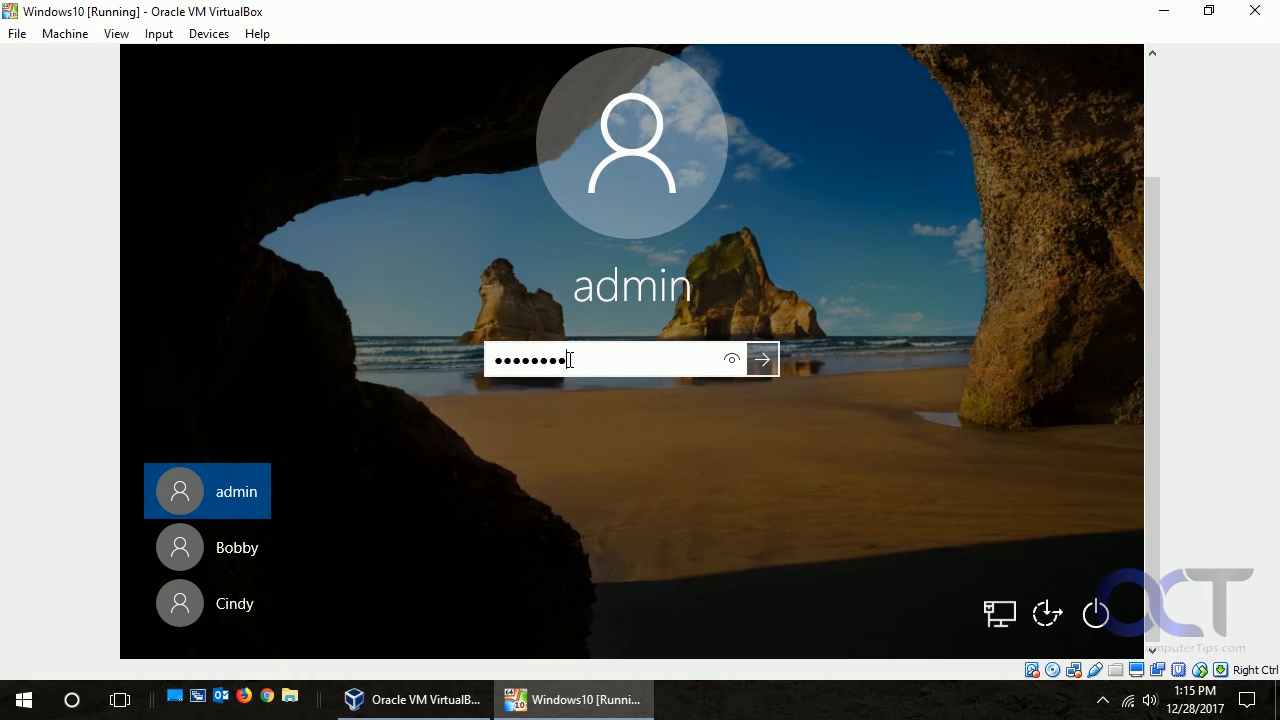
click(761, 359)
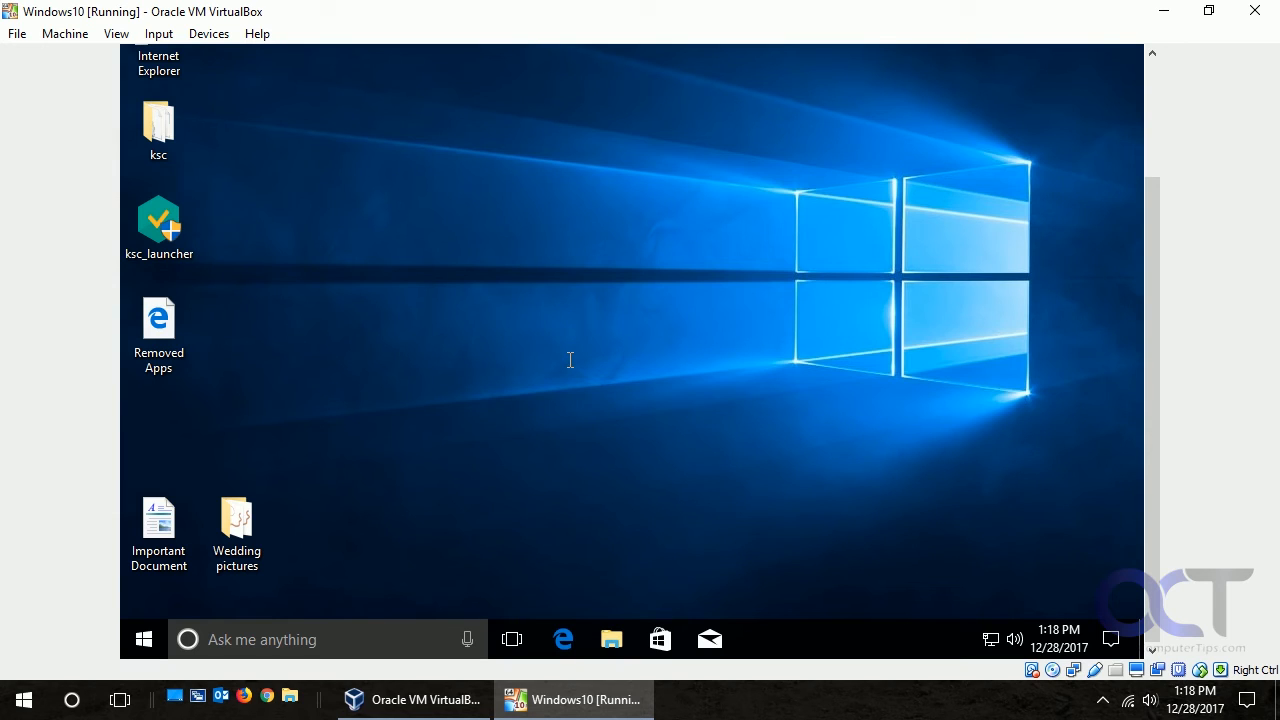
mouse_move(630, 285)
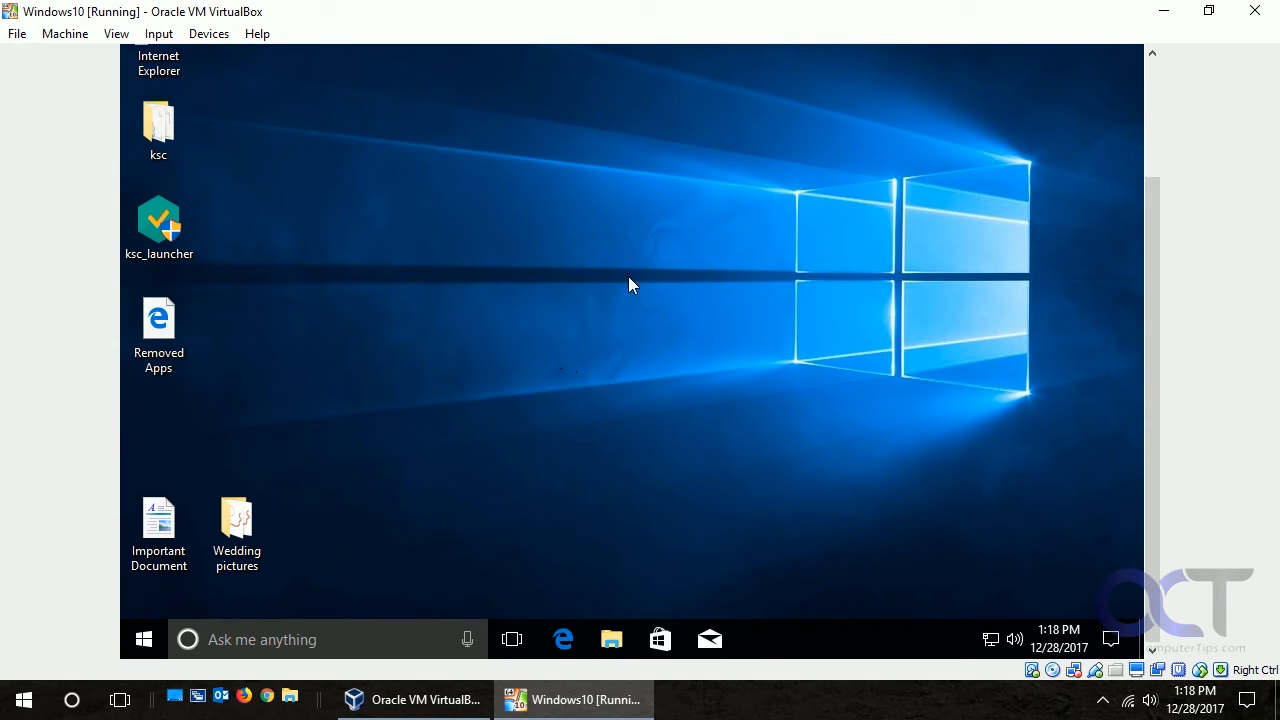
click(300, 639)
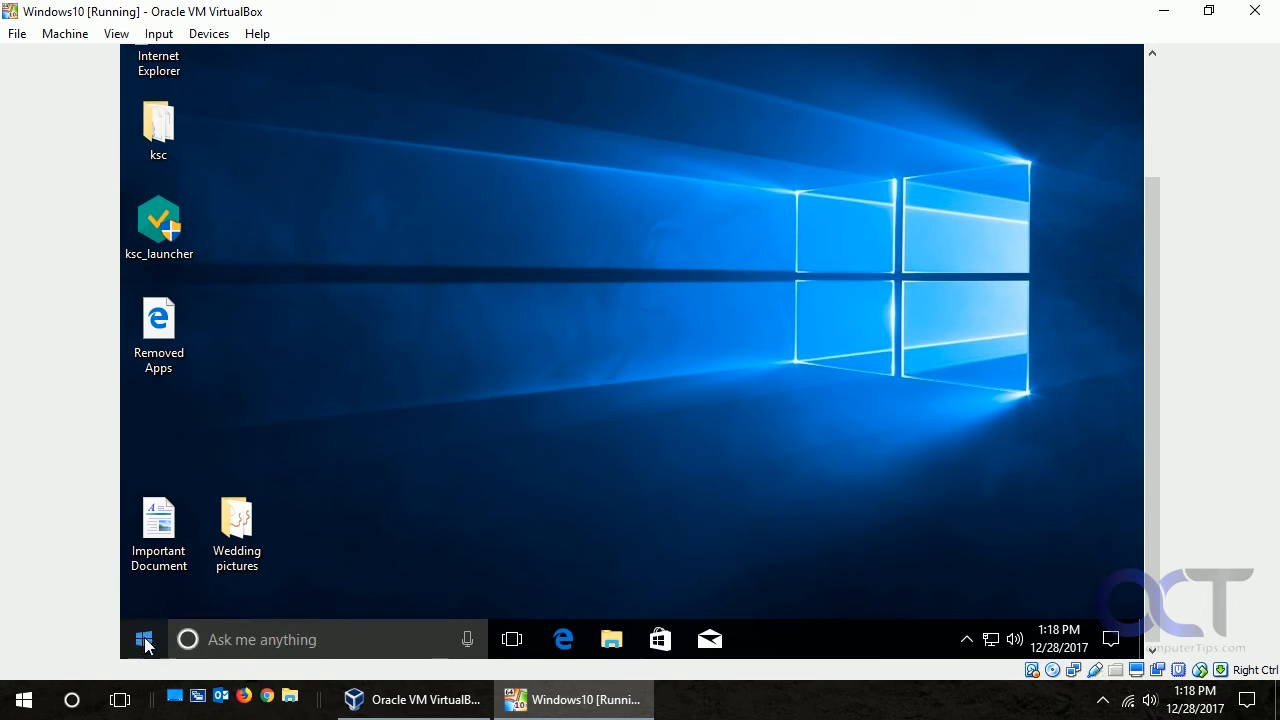
click(144, 639)
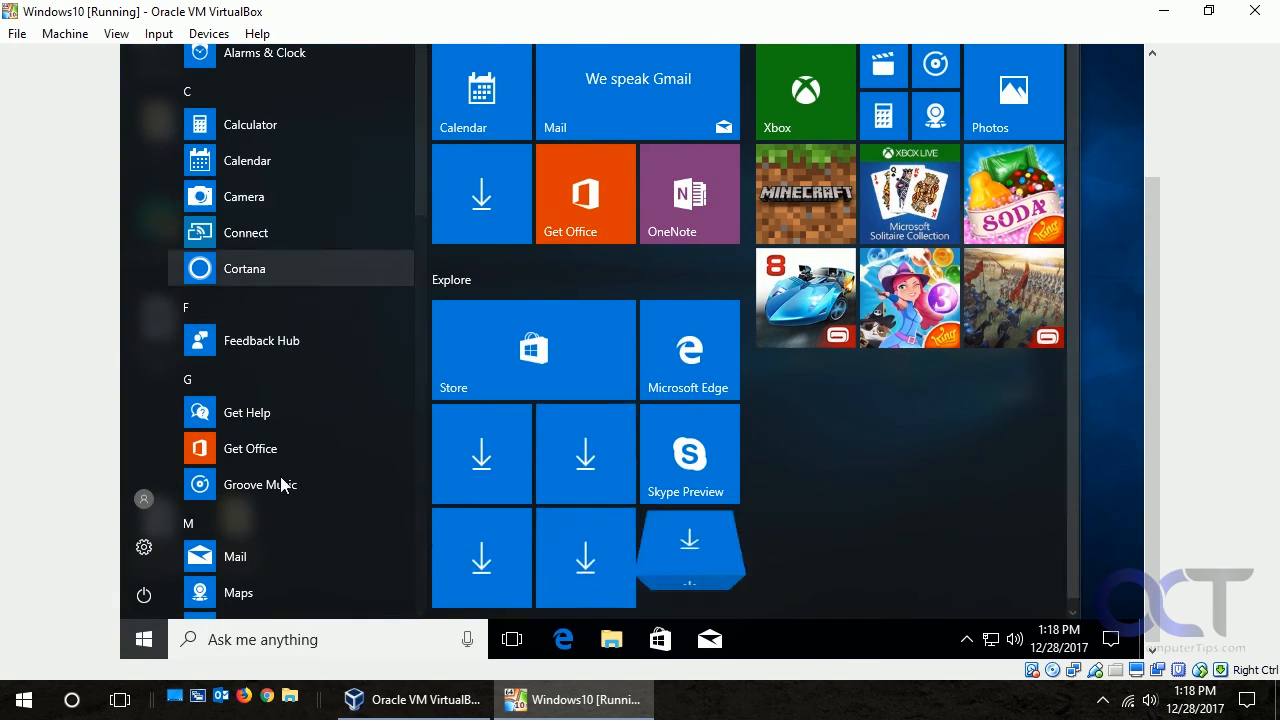
click(143, 639)
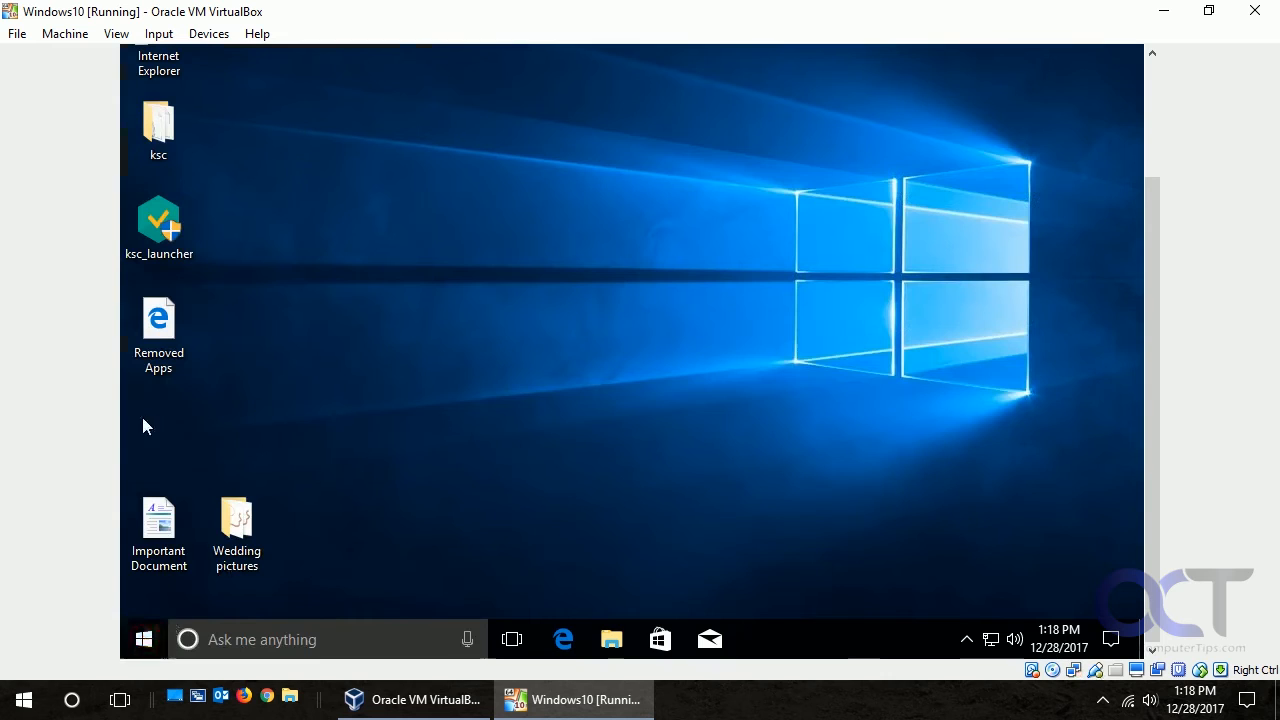
mouse_move(191, 413)
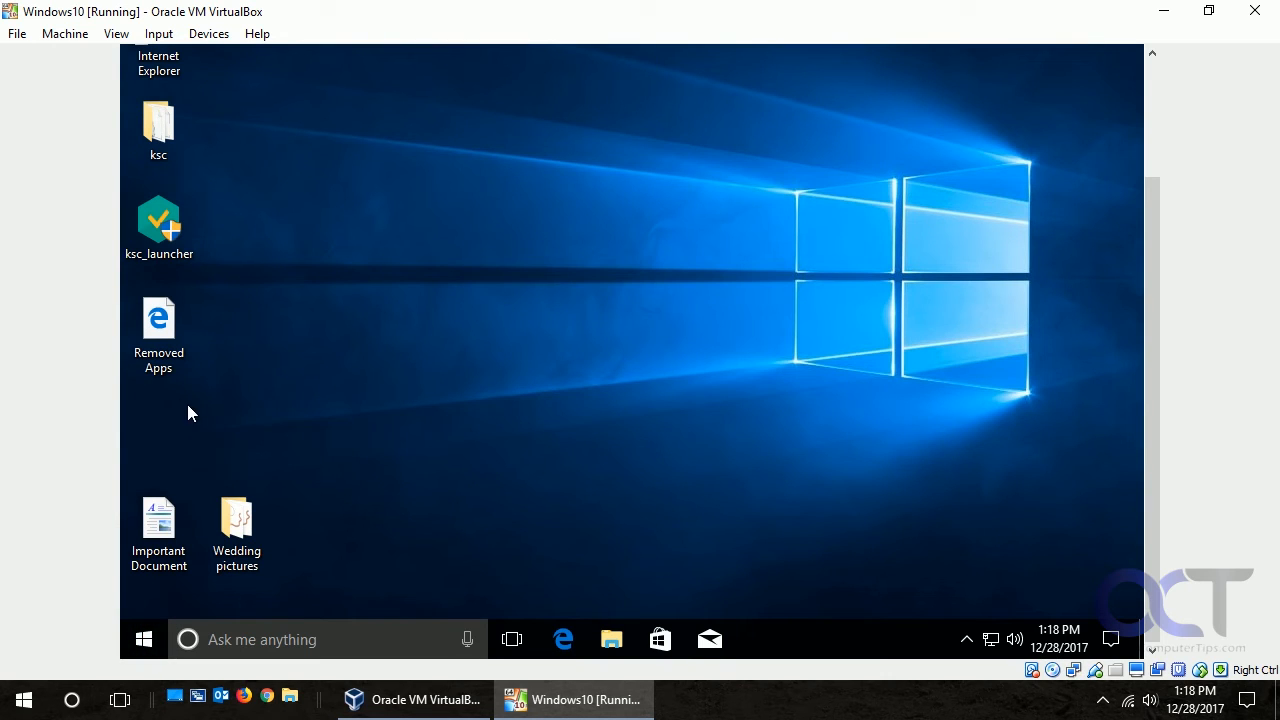
mouse_move(190, 440)
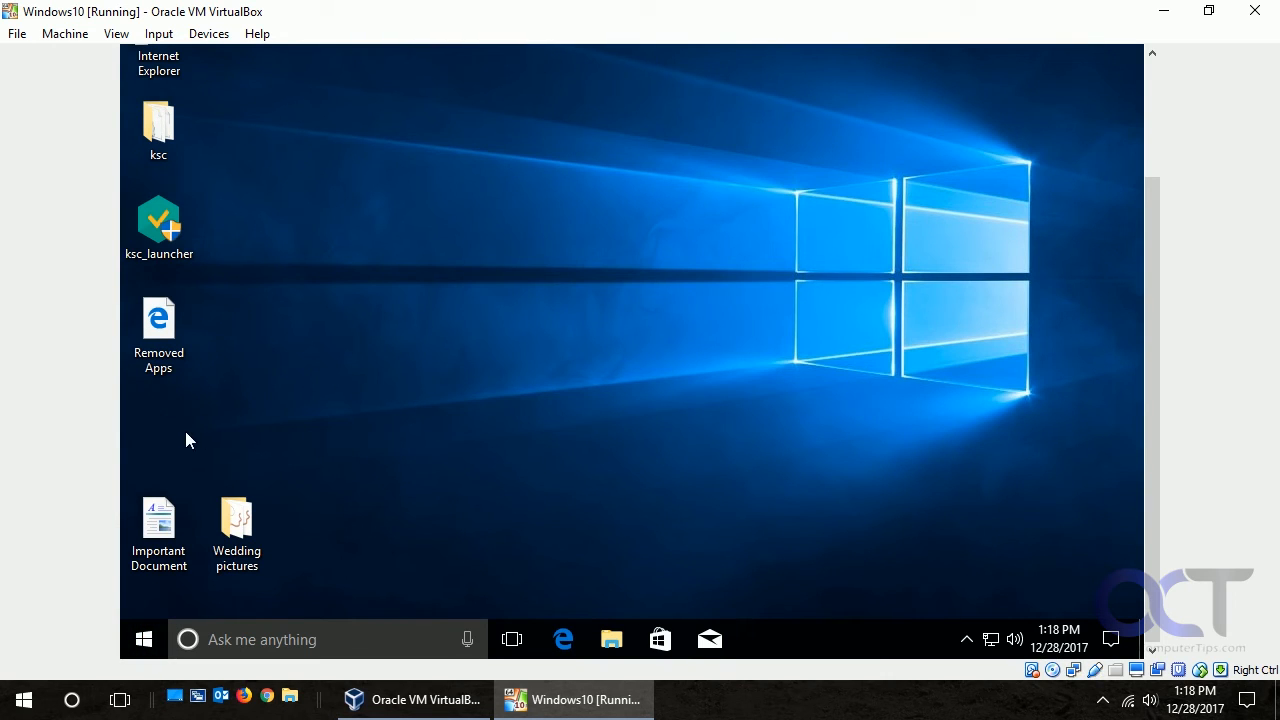
click(158, 335)
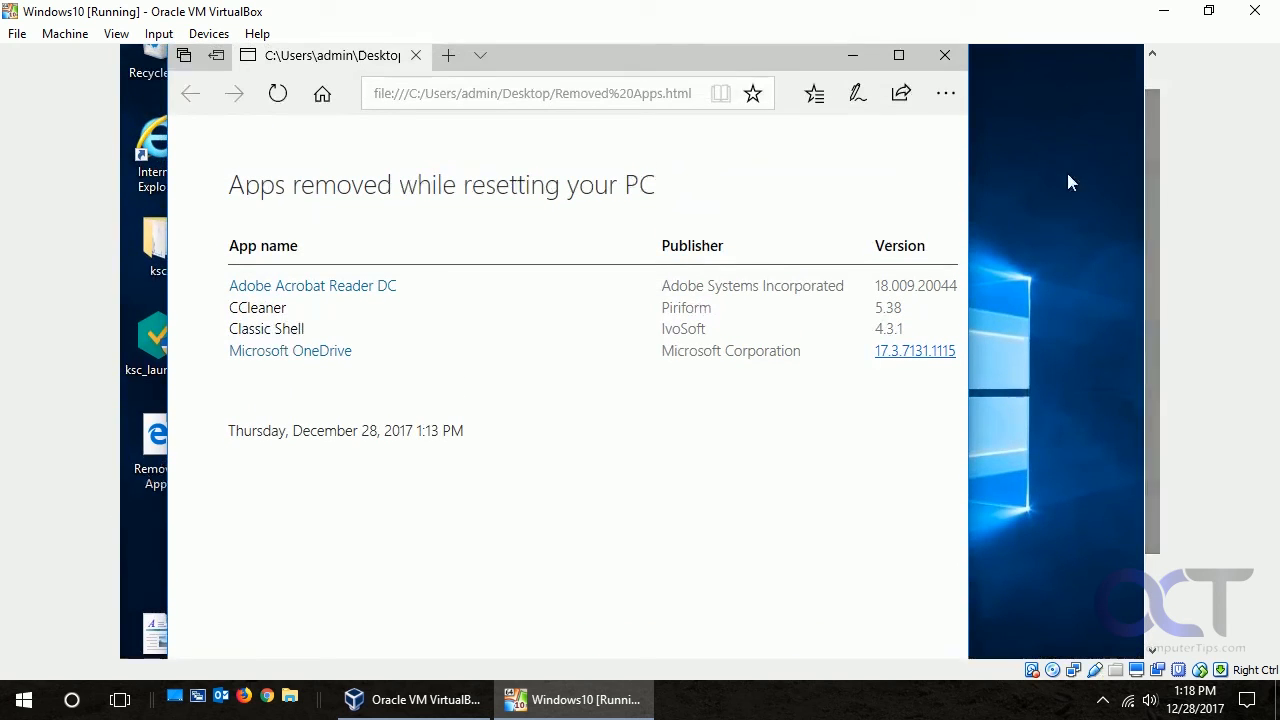
mouse_move(944, 55)
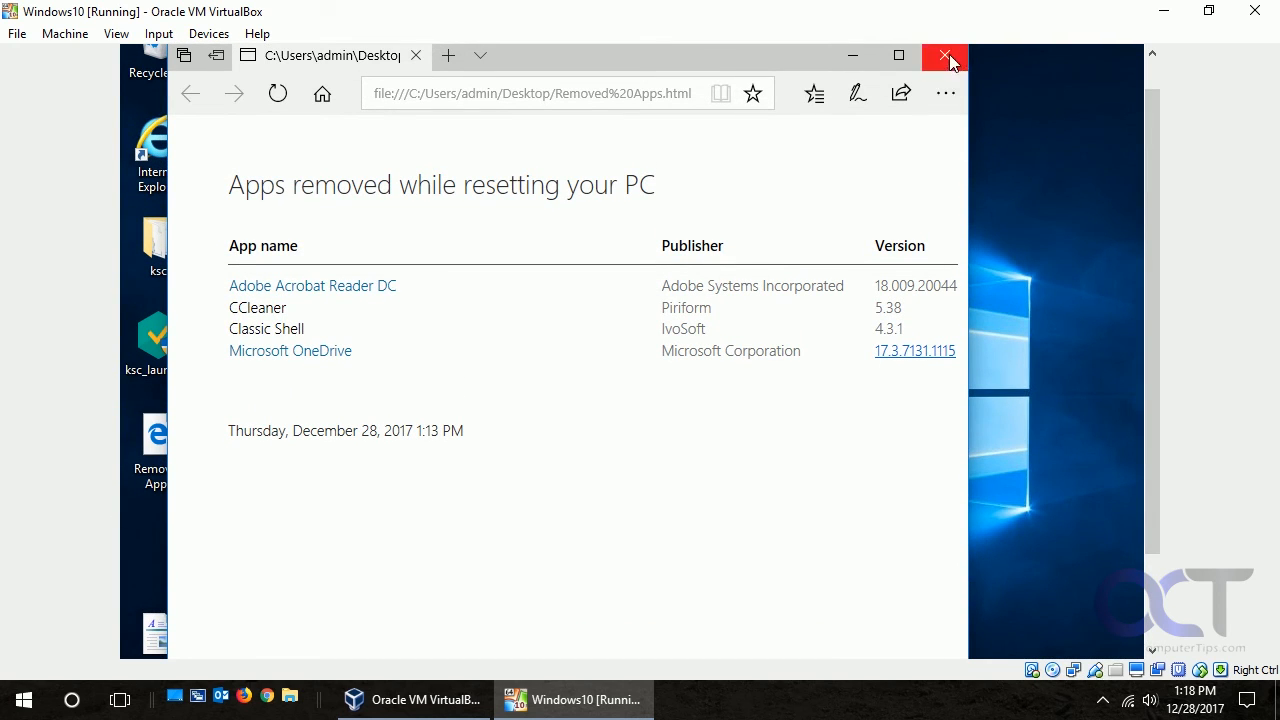
click(944, 56)
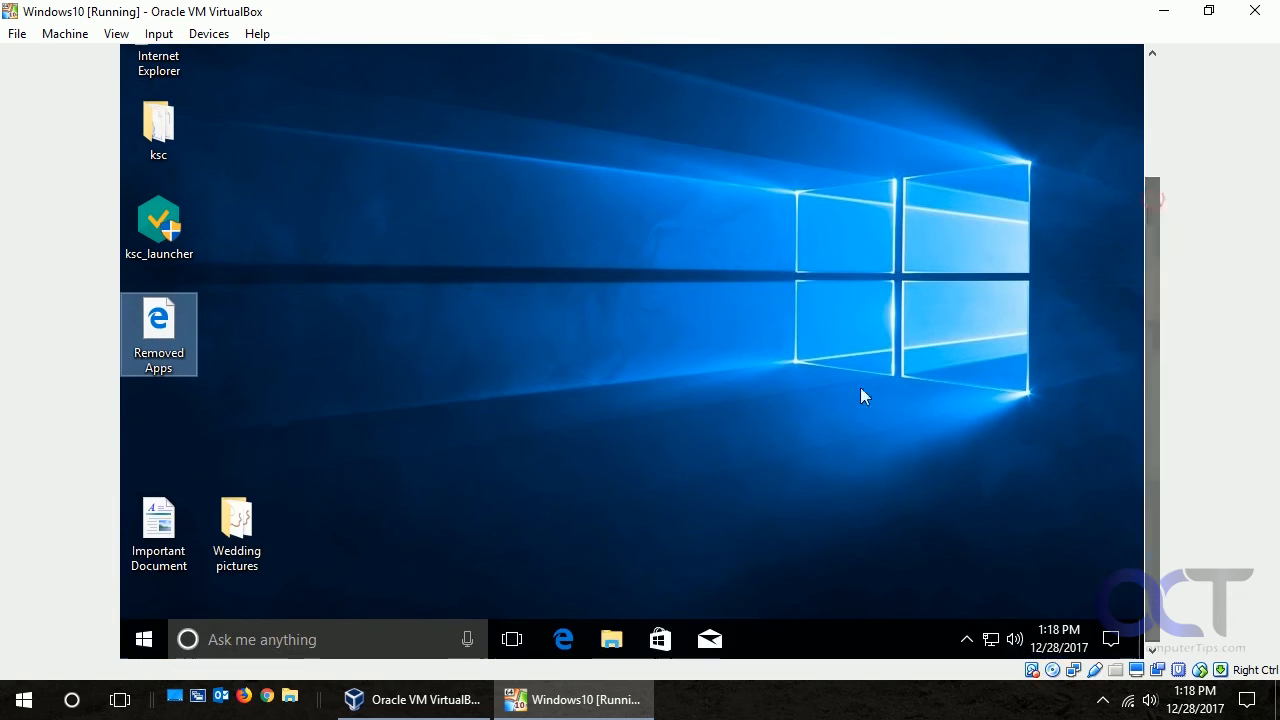
click(236, 530)
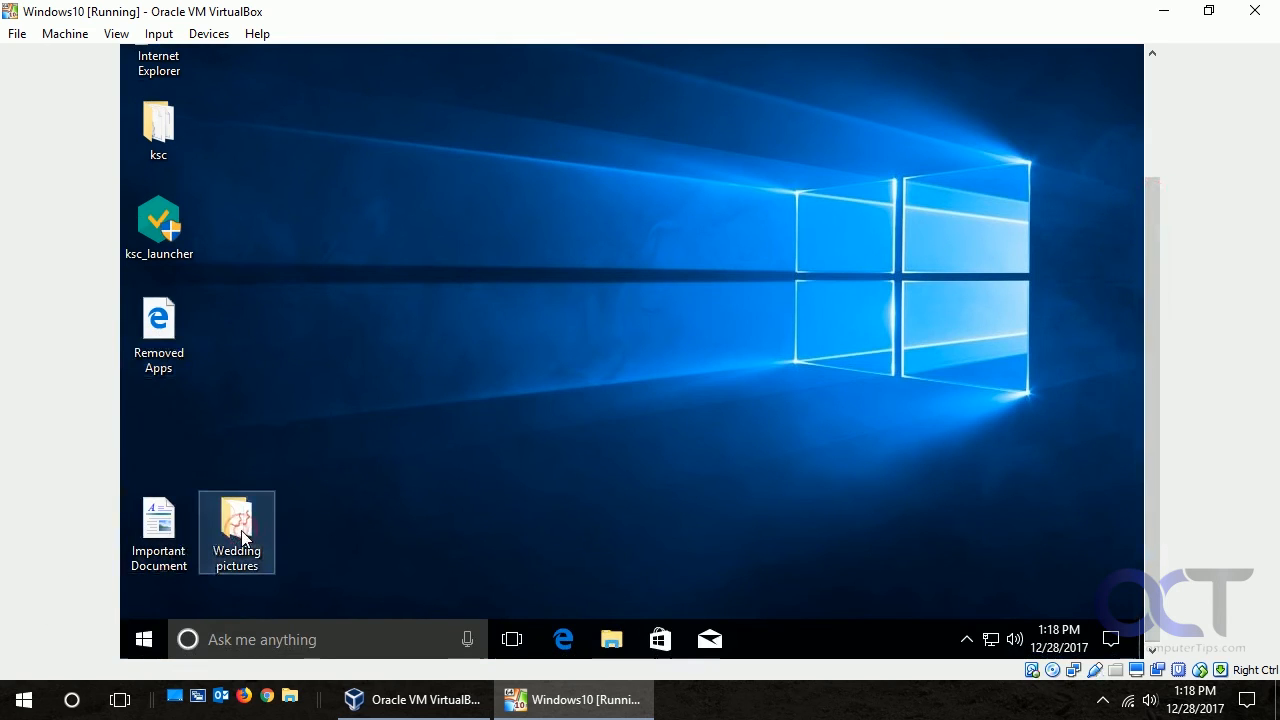
double_click(236, 532)
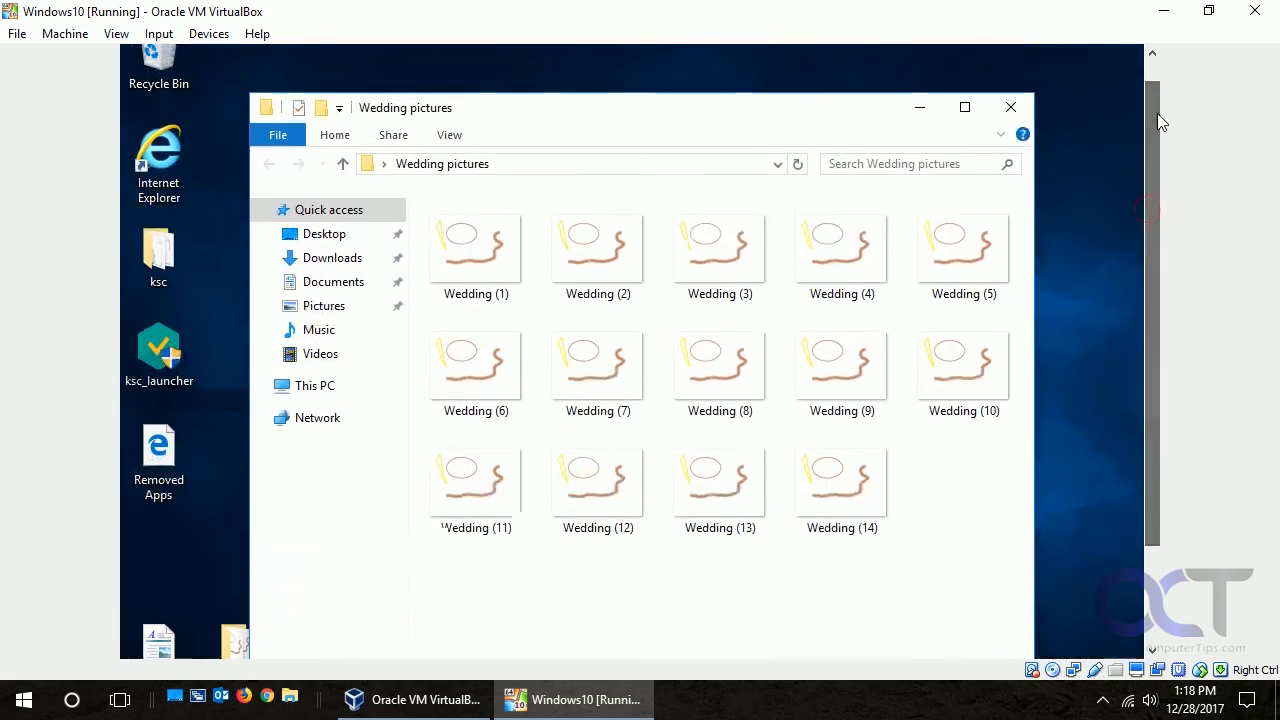
click(1010, 107)
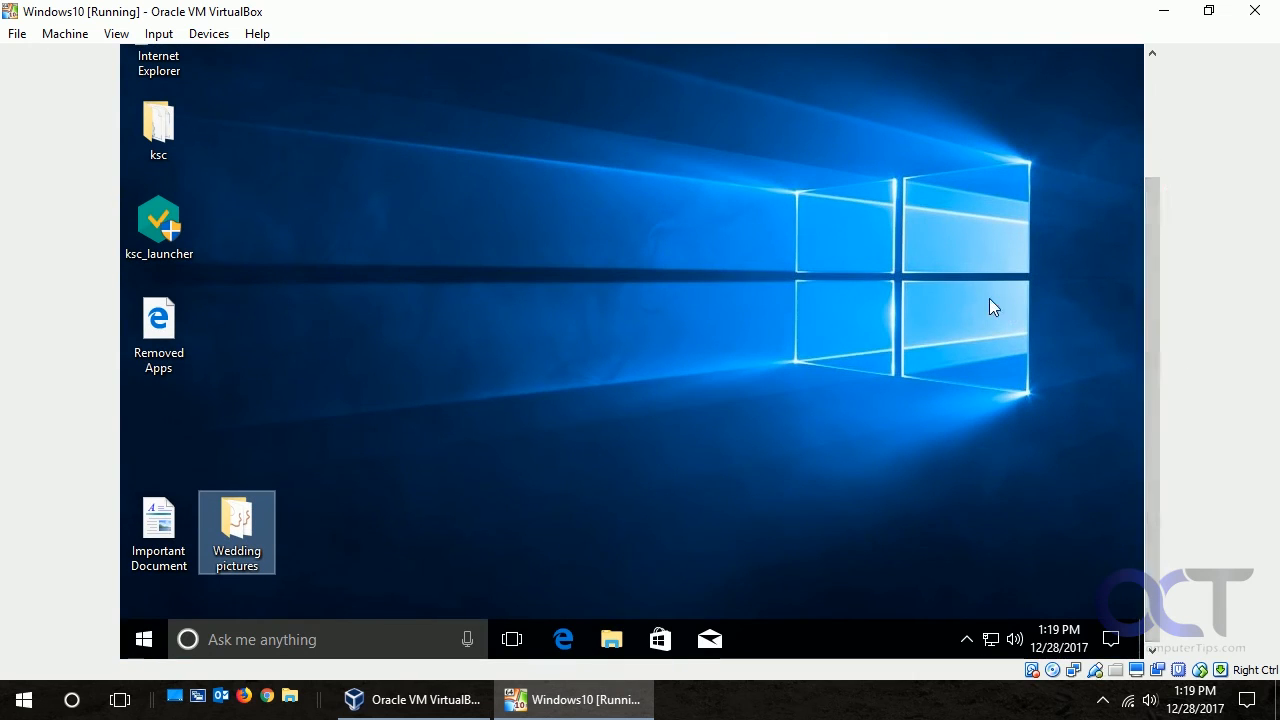
mouse_move(441, 408)
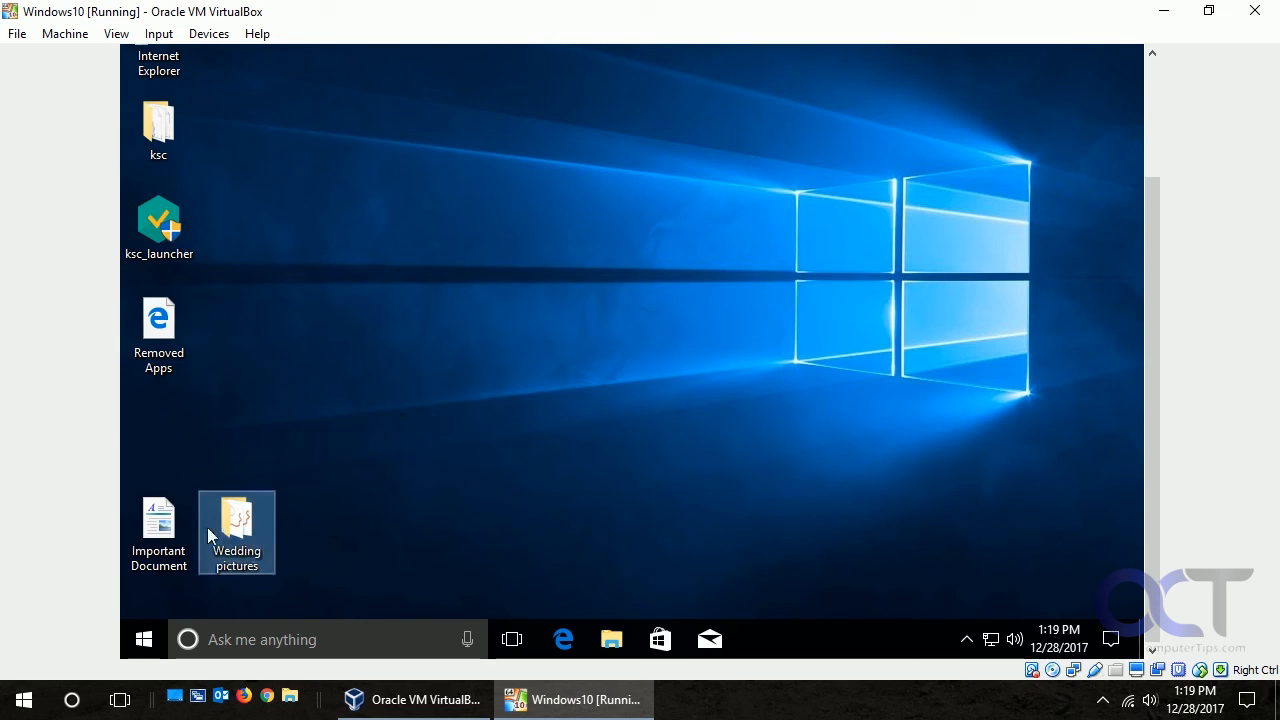
click(158, 533)
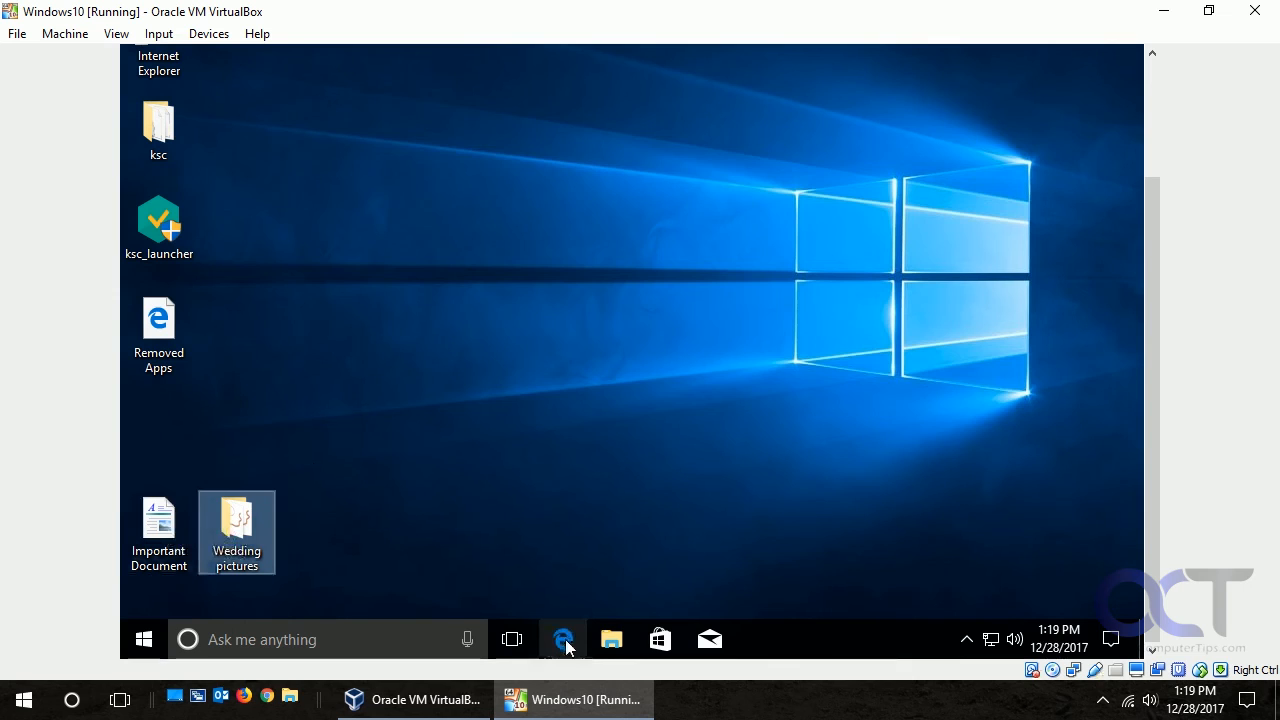
click(563, 639)
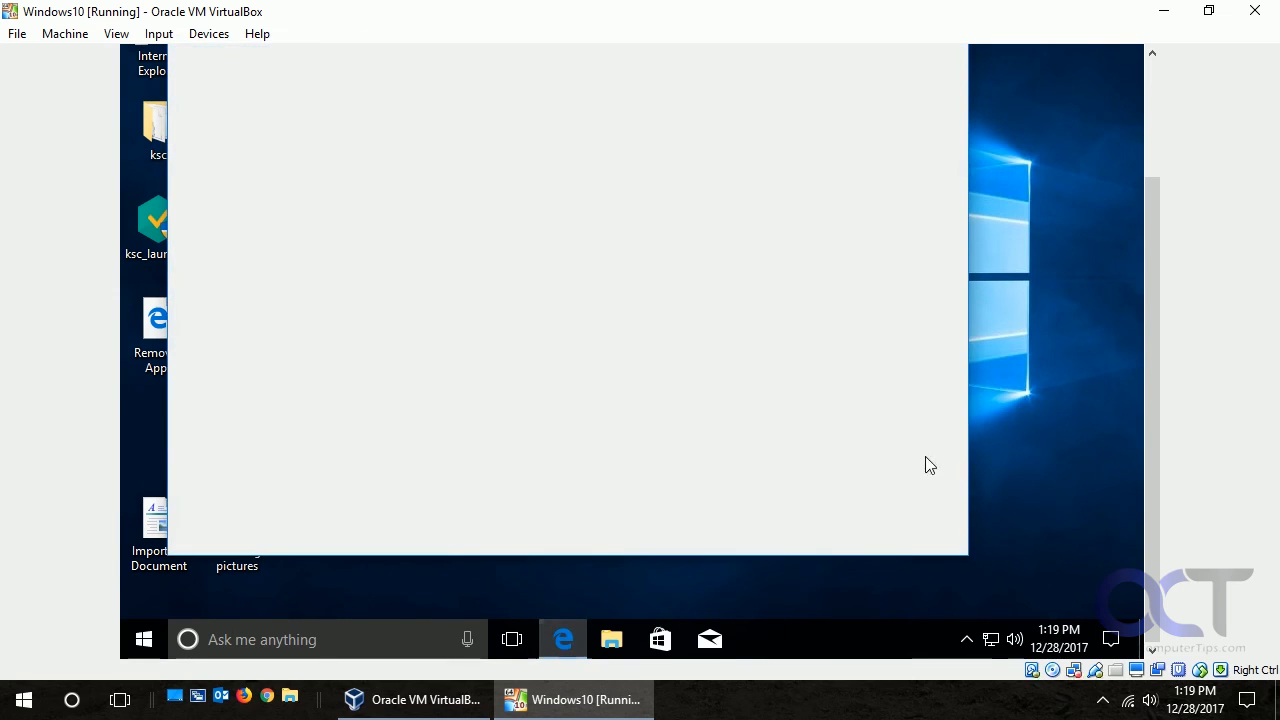
click(563, 639)
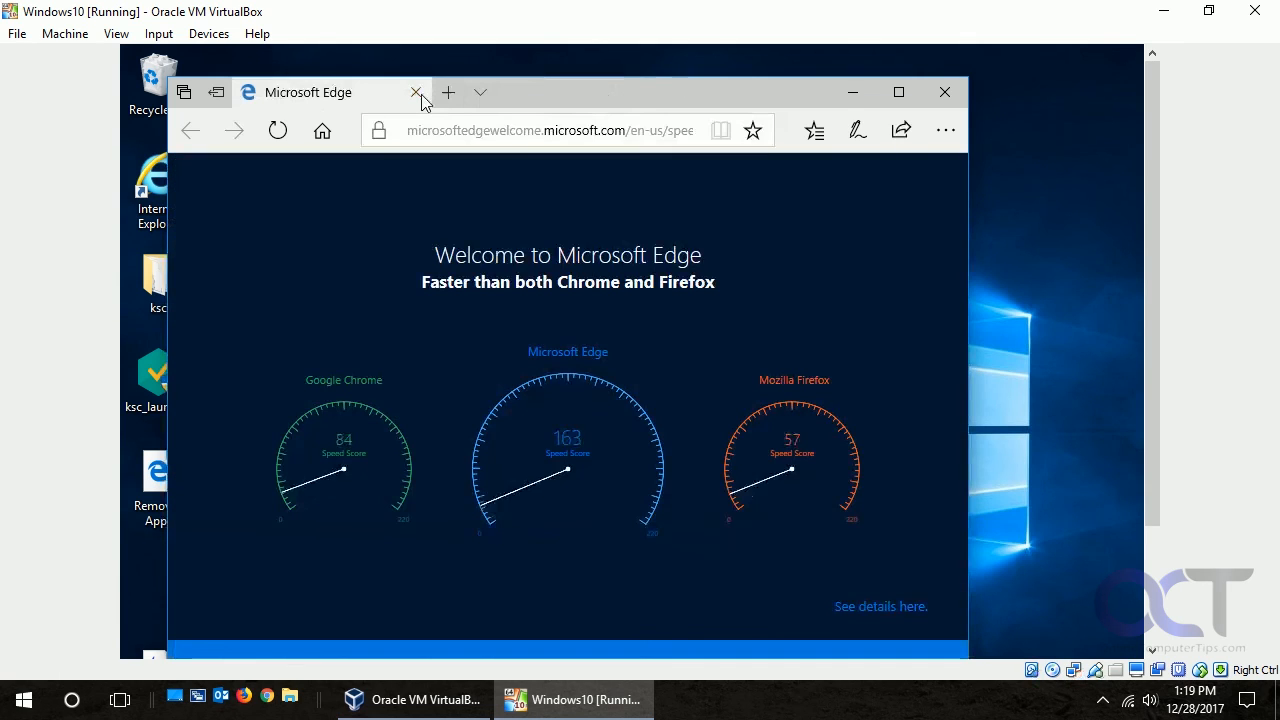
click(415, 92)
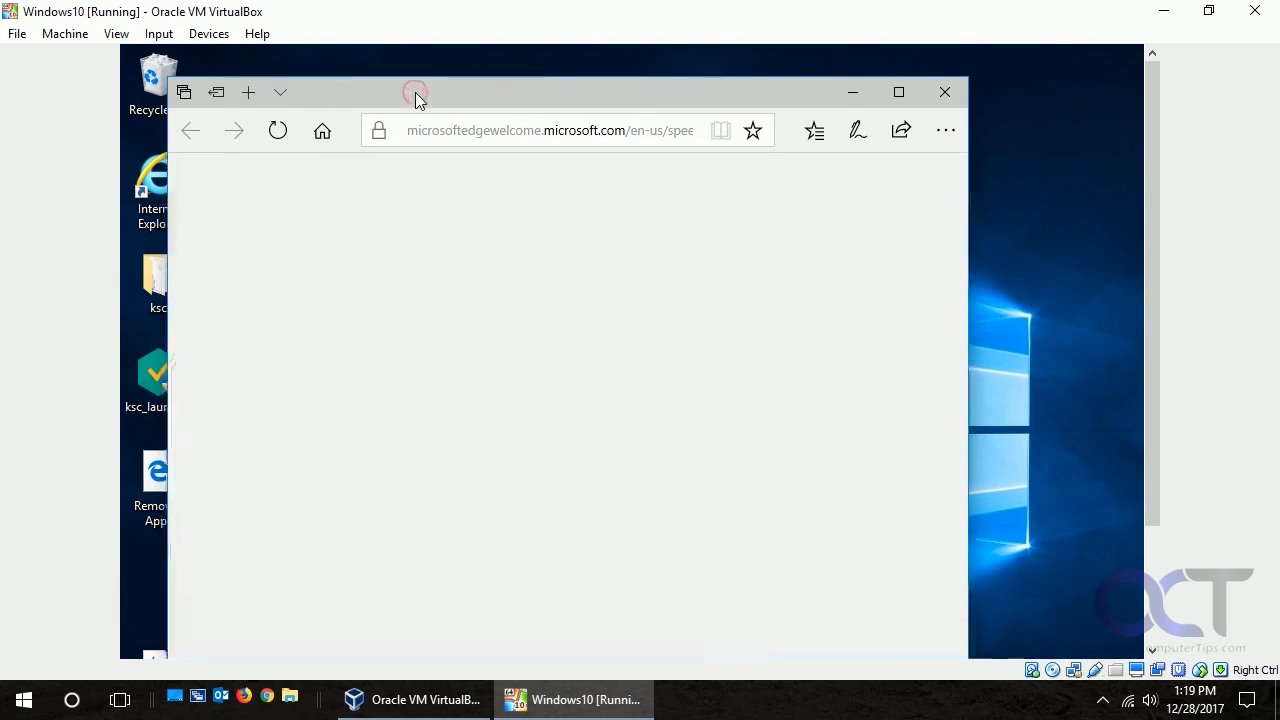
click(943, 92)
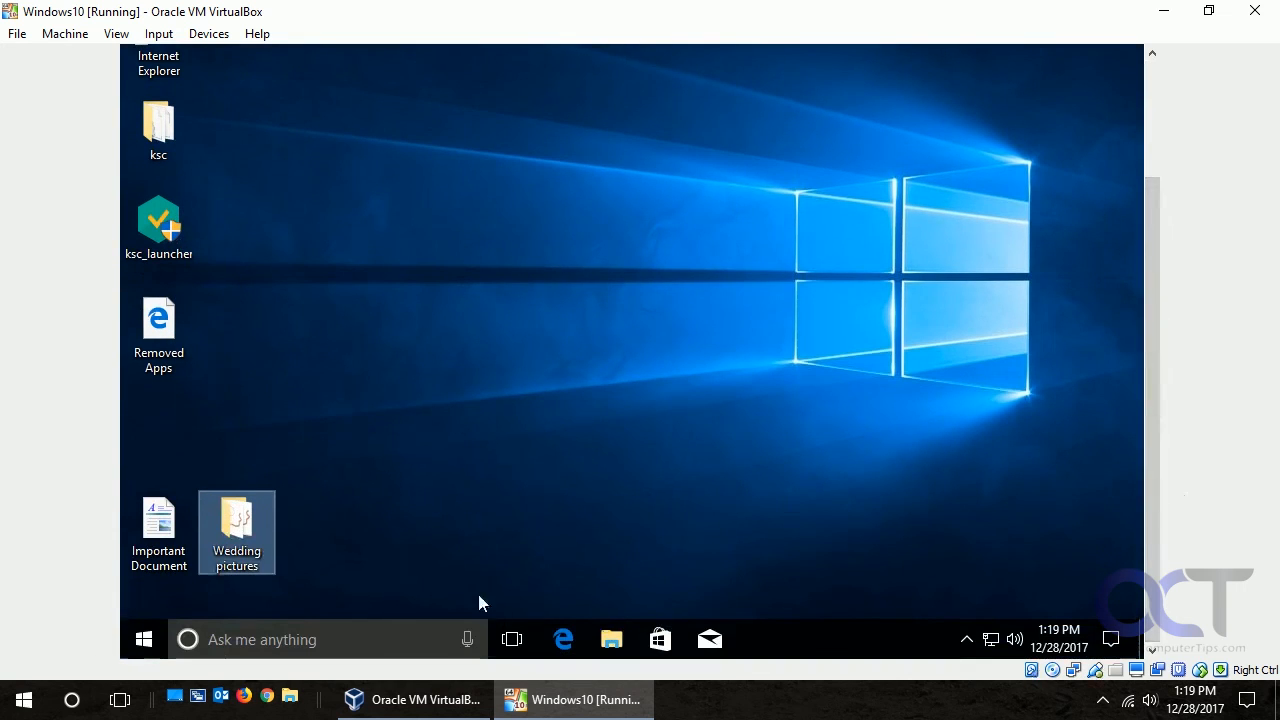
click(563, 639)
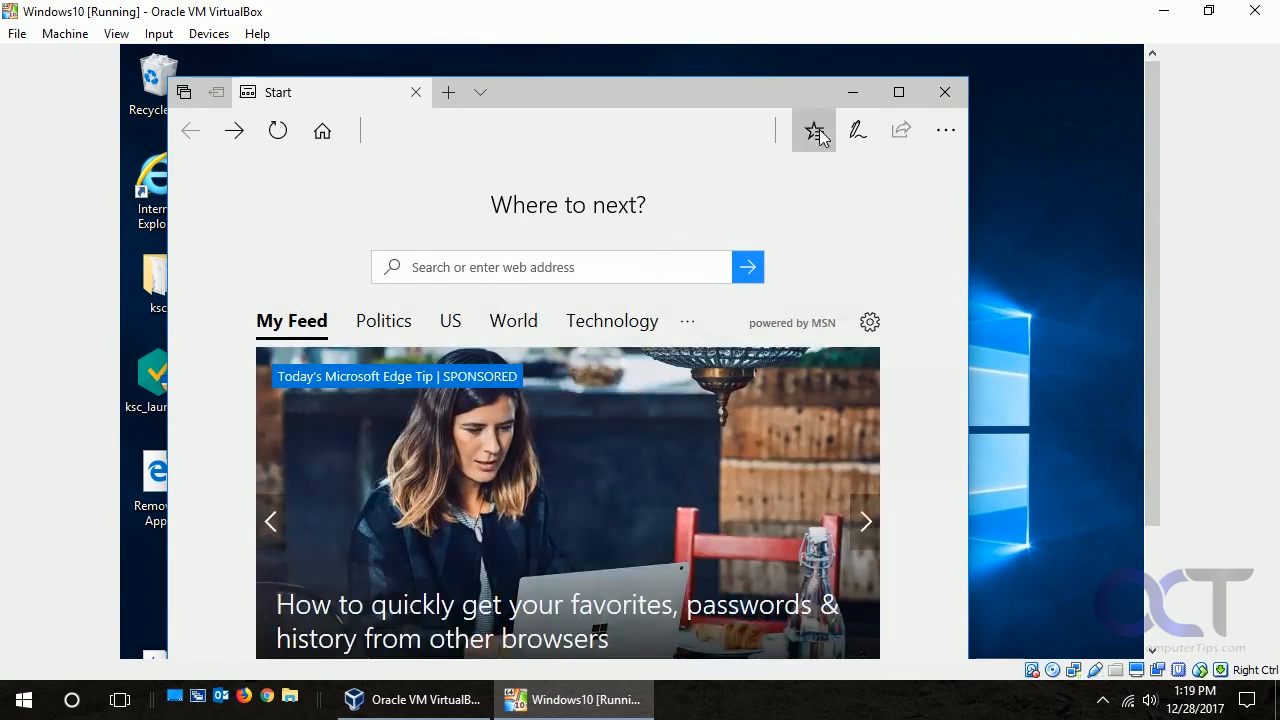
click(814, 130)
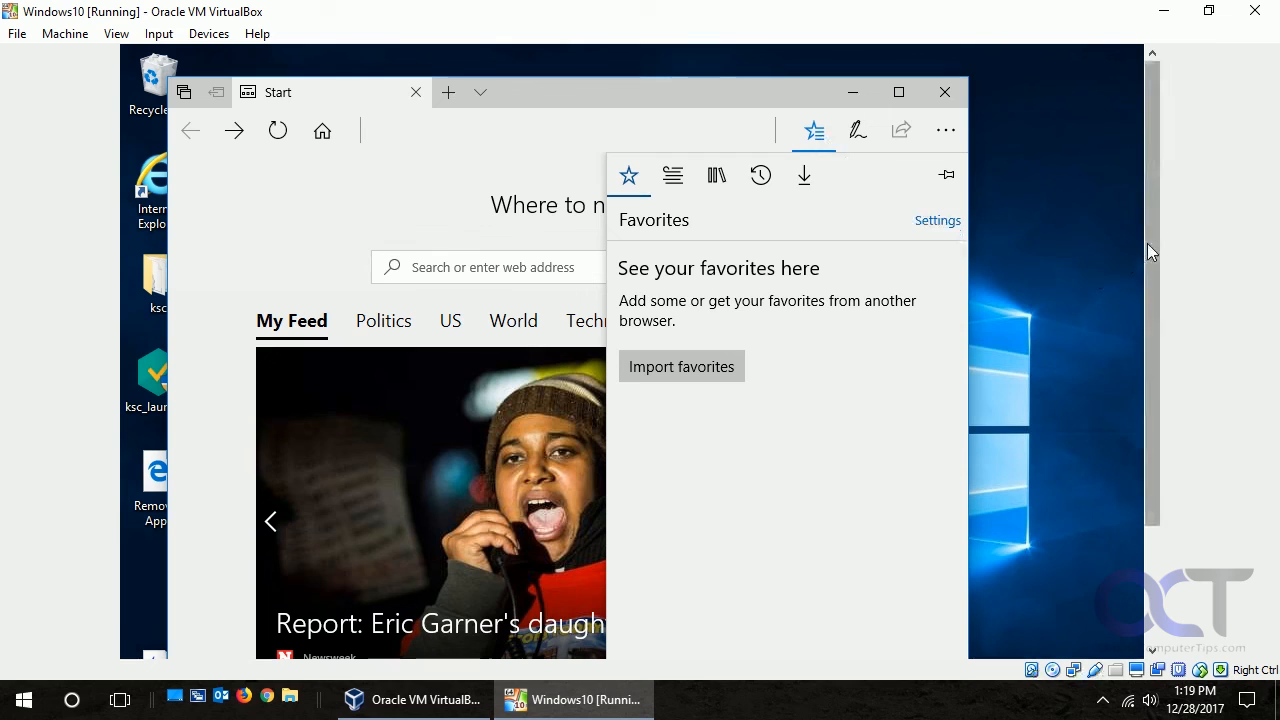
mouse_move(944, 92)
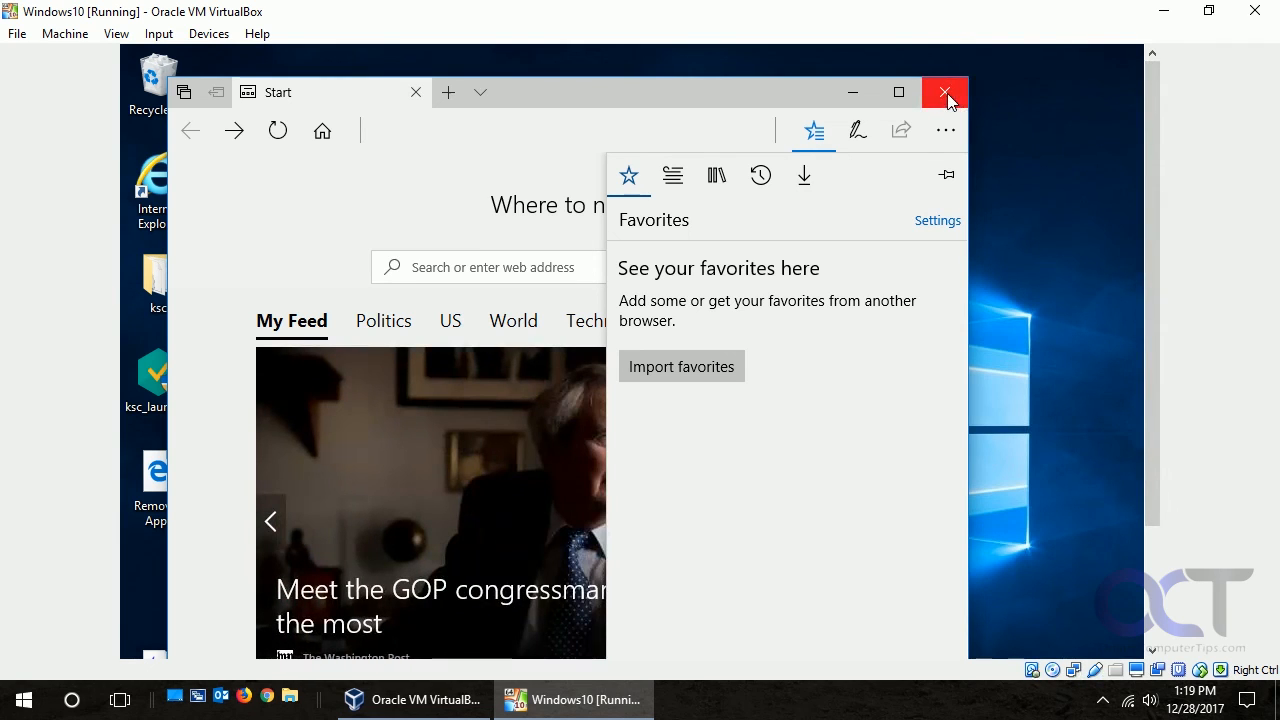
click(945, 92)
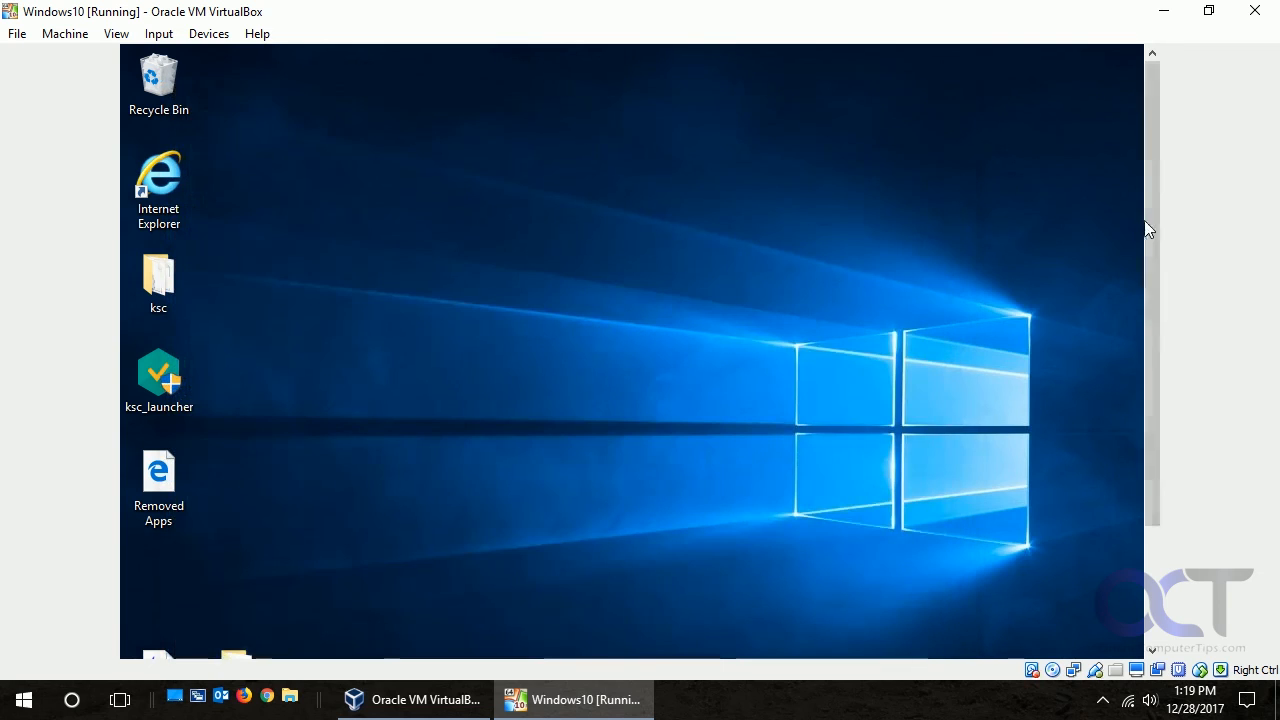